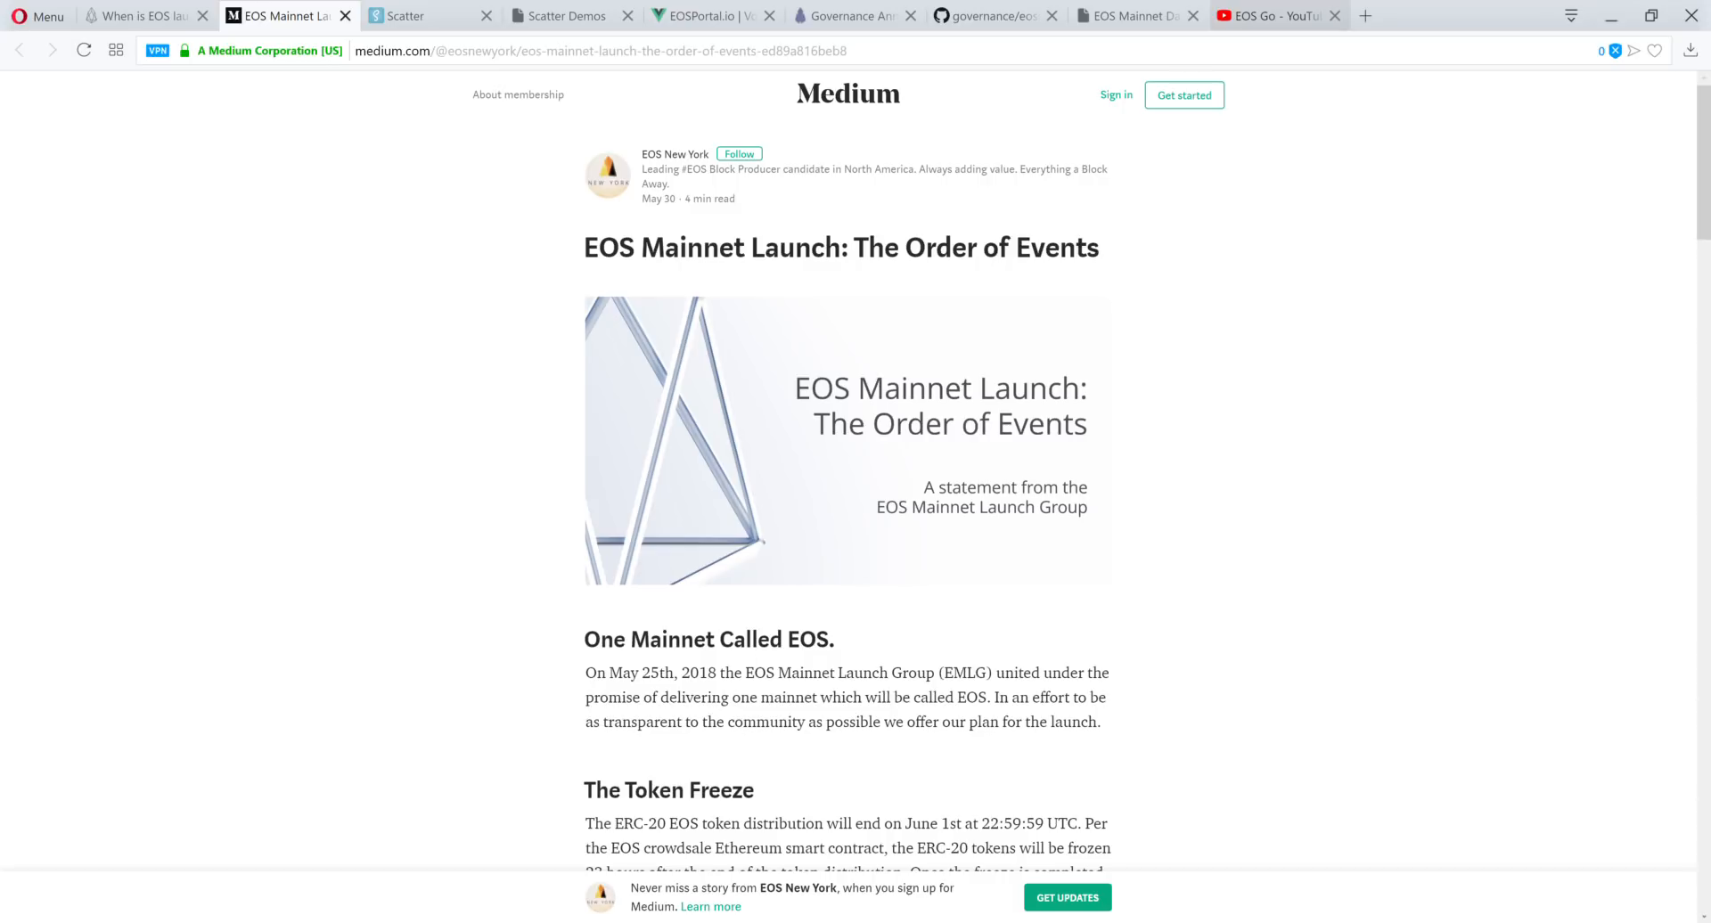
Switch to the Scatter site and scroll to the 'Meet Scatter' and 'What is Scatter' sections
{"action": "scroll", "scroll_direction": "down", "scroll_amount": 3}
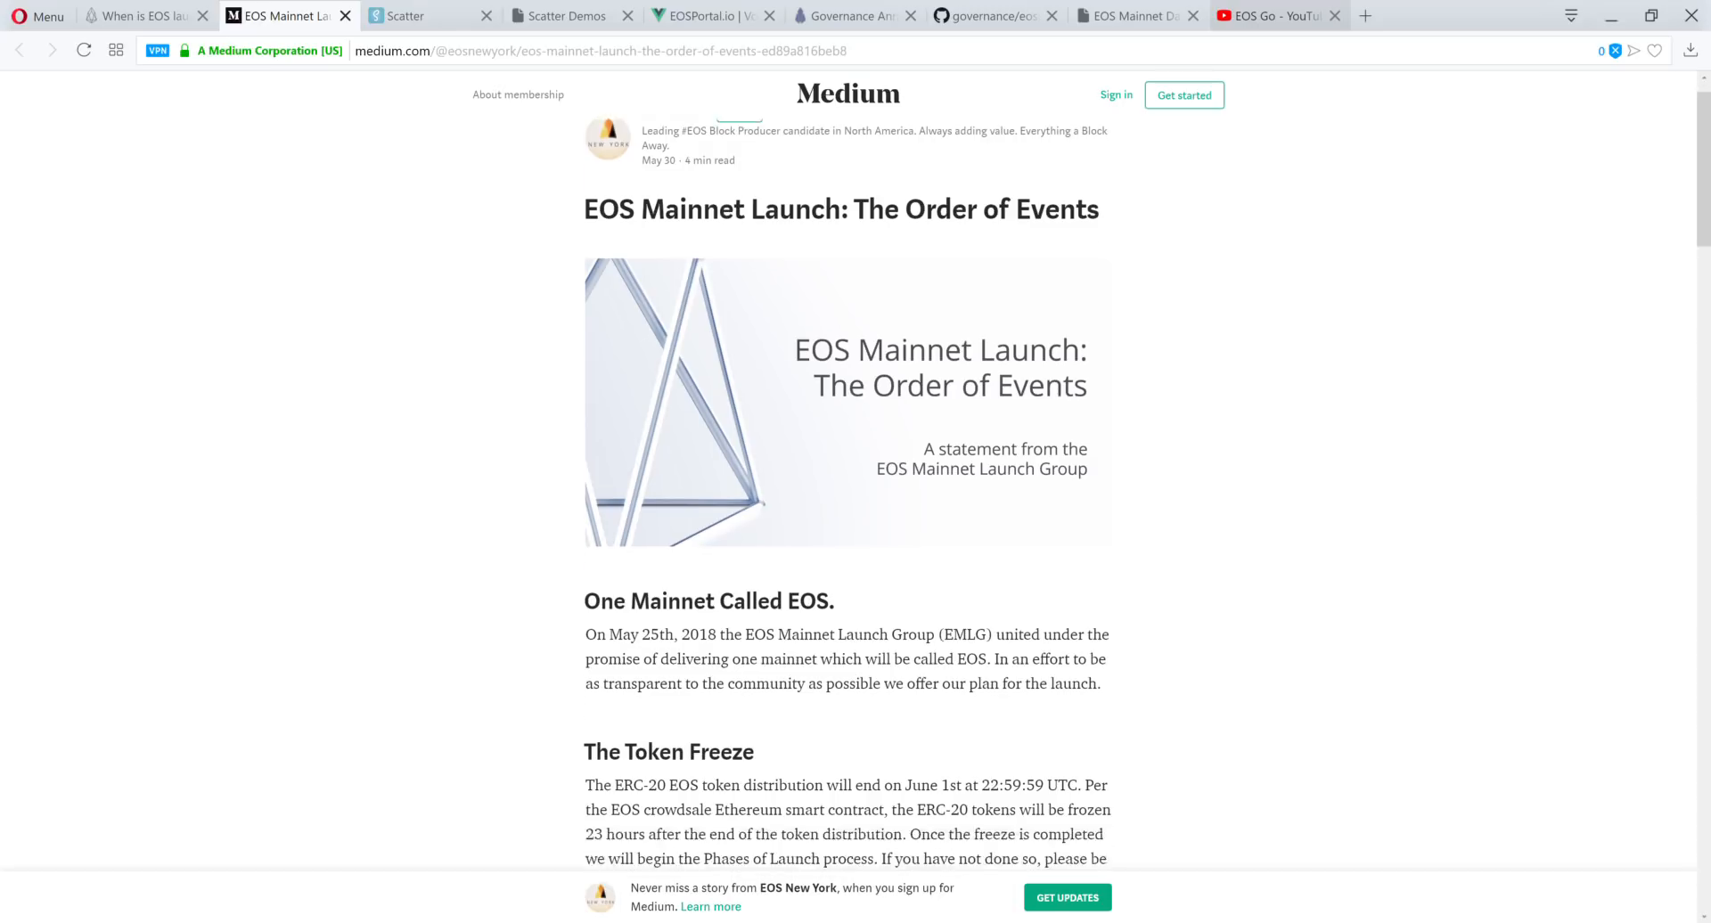
{"action": "scroll", "scroll_direction": "down", "scroll_amount": 3}
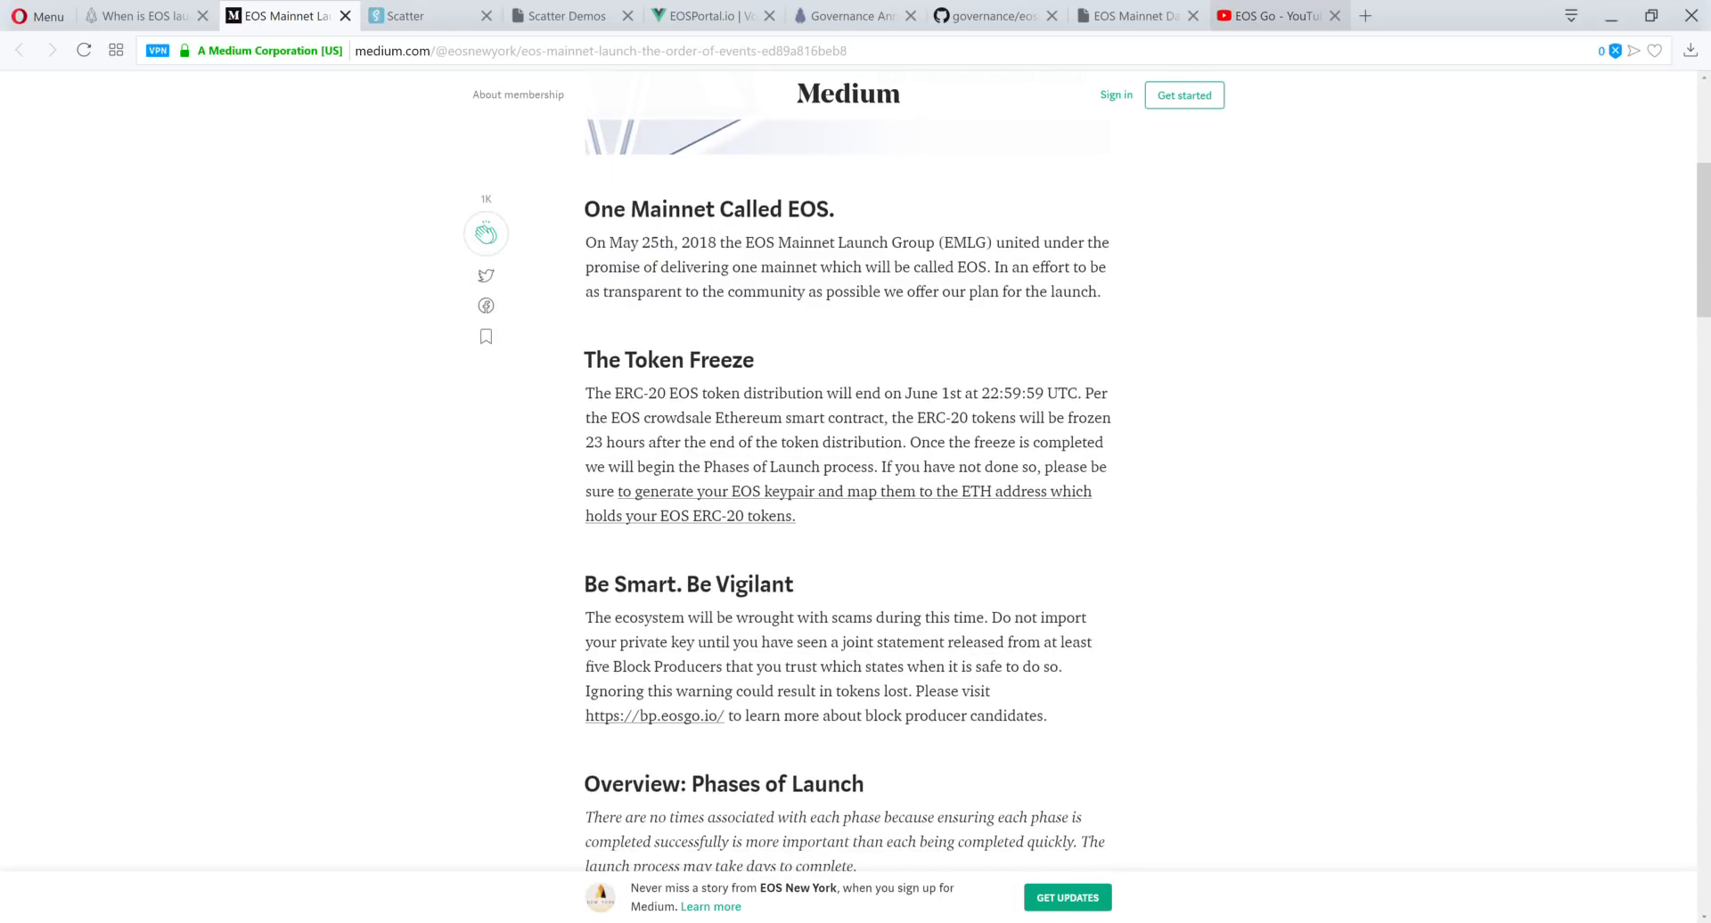
{"action": "scroll", "scroll_direction": "down", "scroll_amount": 3}
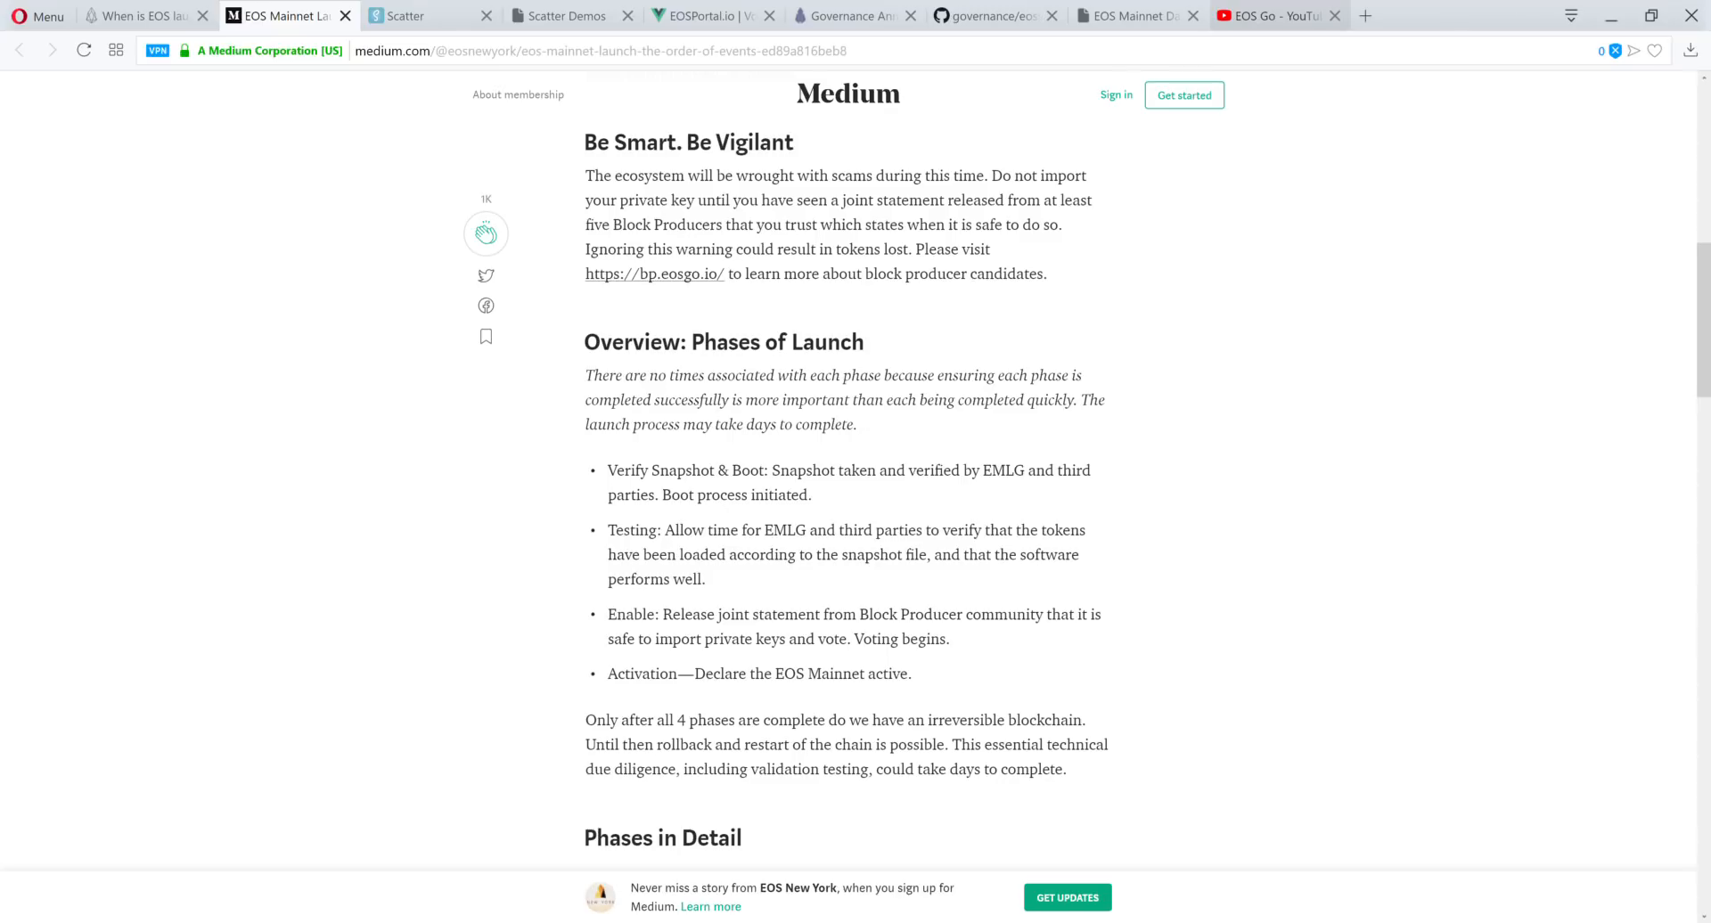
{"action": "scroll", "scroll_direction": "down", "scroll_amount": 3}
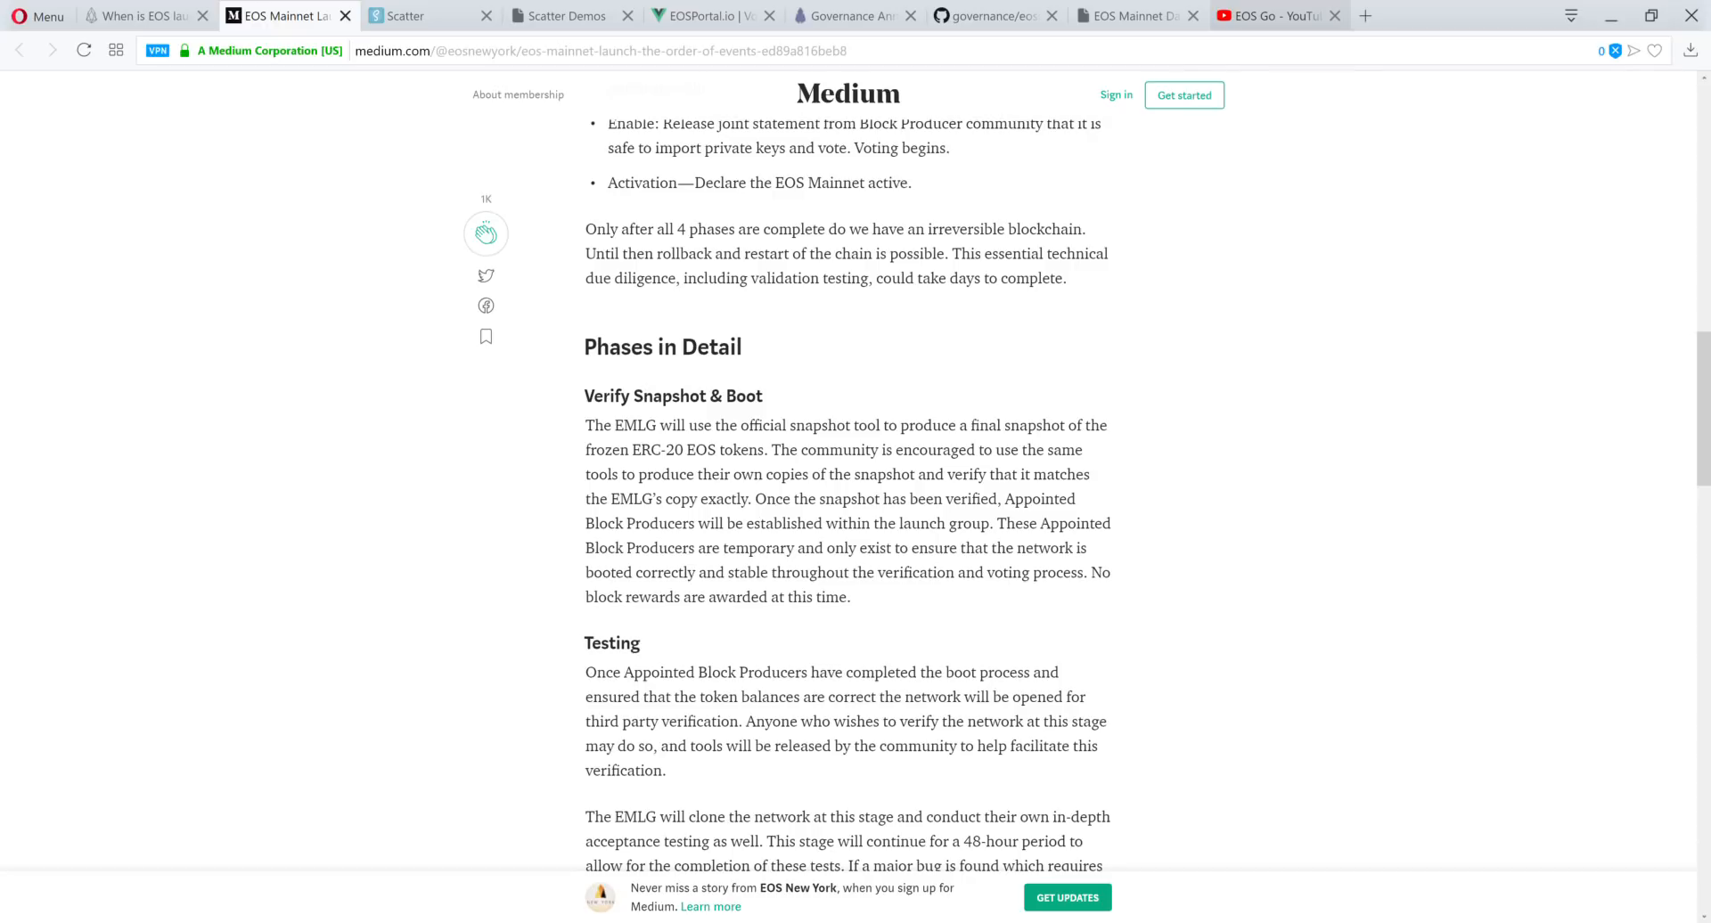
{"action": "left_click", "coordinate": [423, 15]}
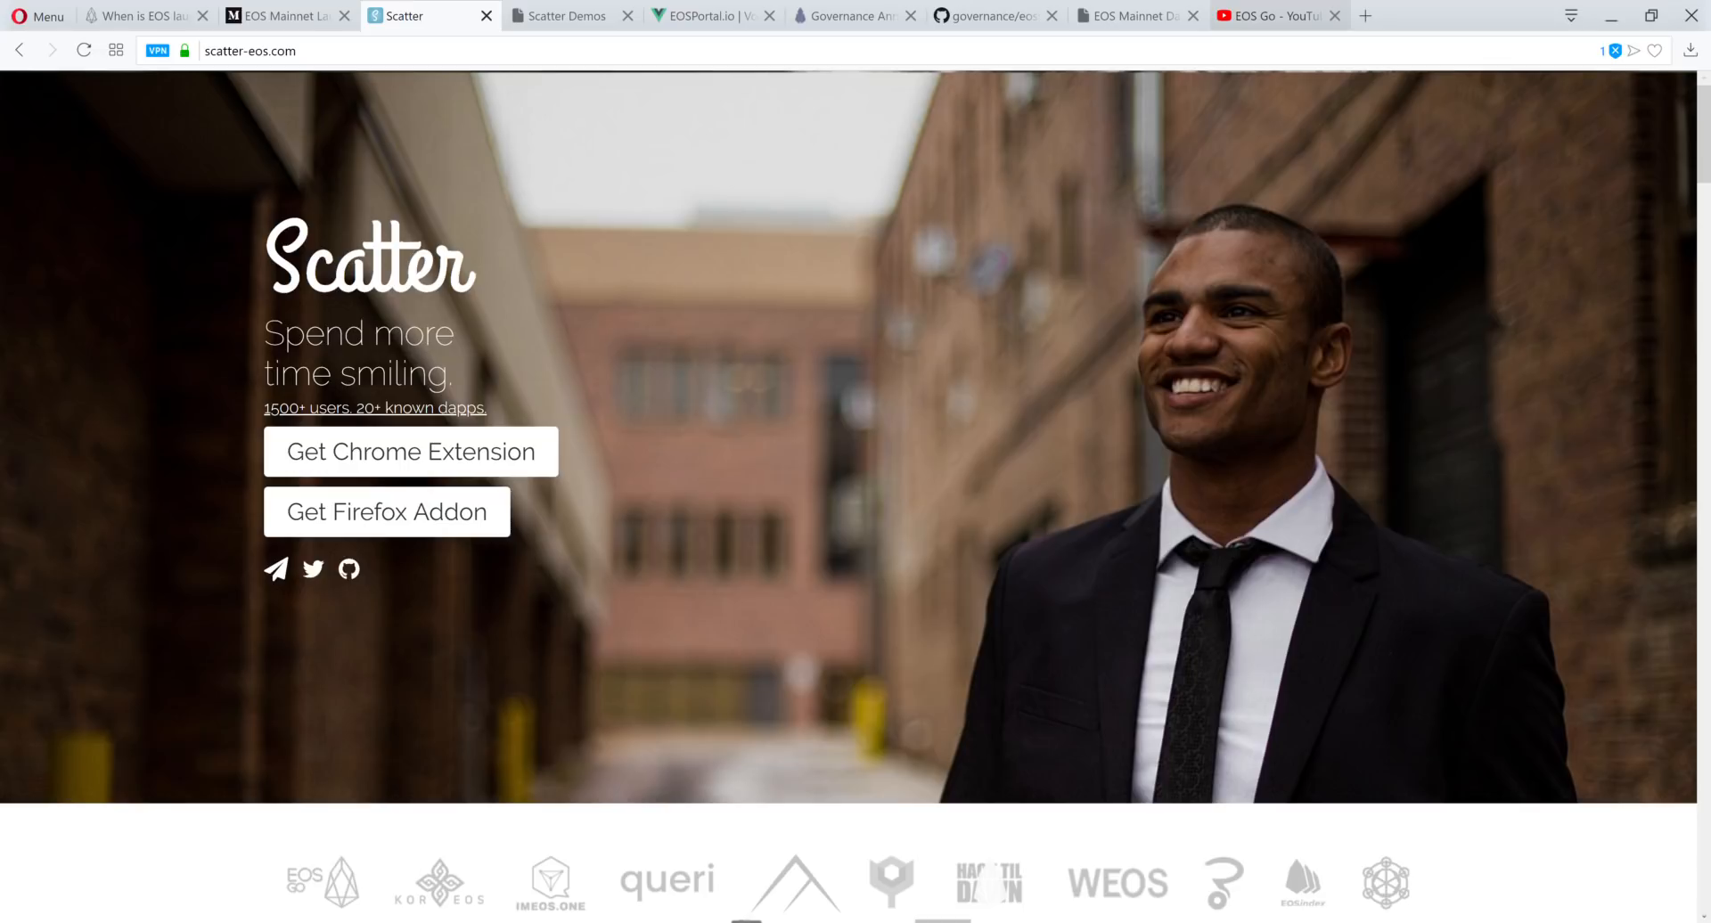
{"action": "scroll", "scroll_direction": "down", "scroll_amount": 3}
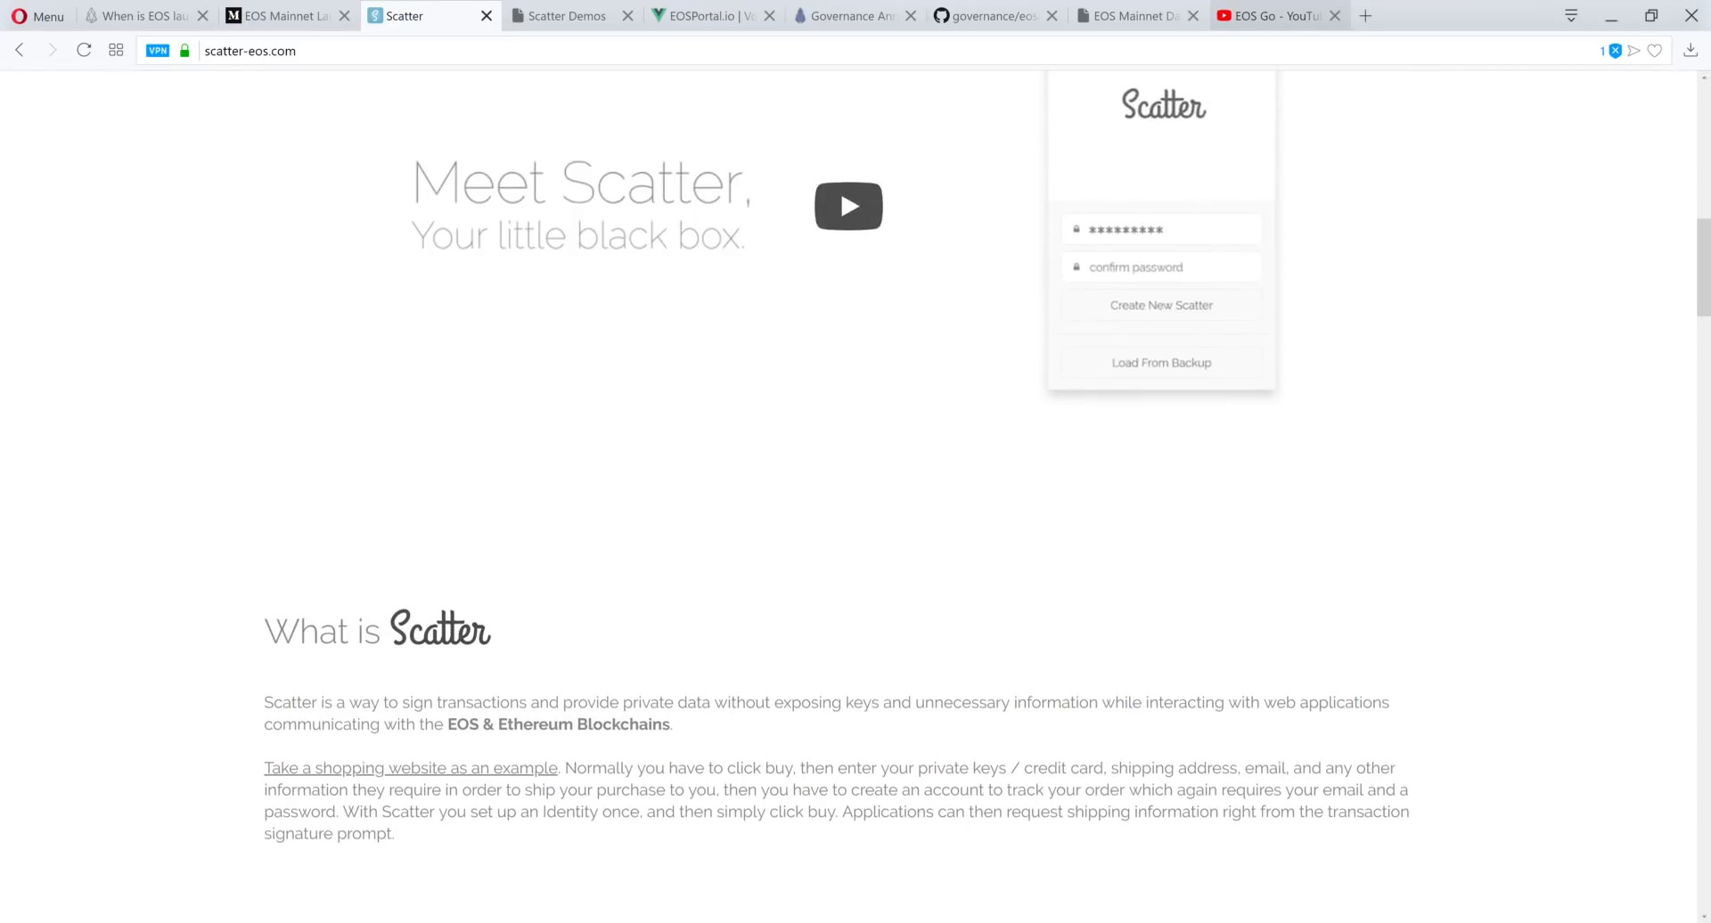
{"action": "scroll", "scroll_direction": "down", "scroll_amount": 3}
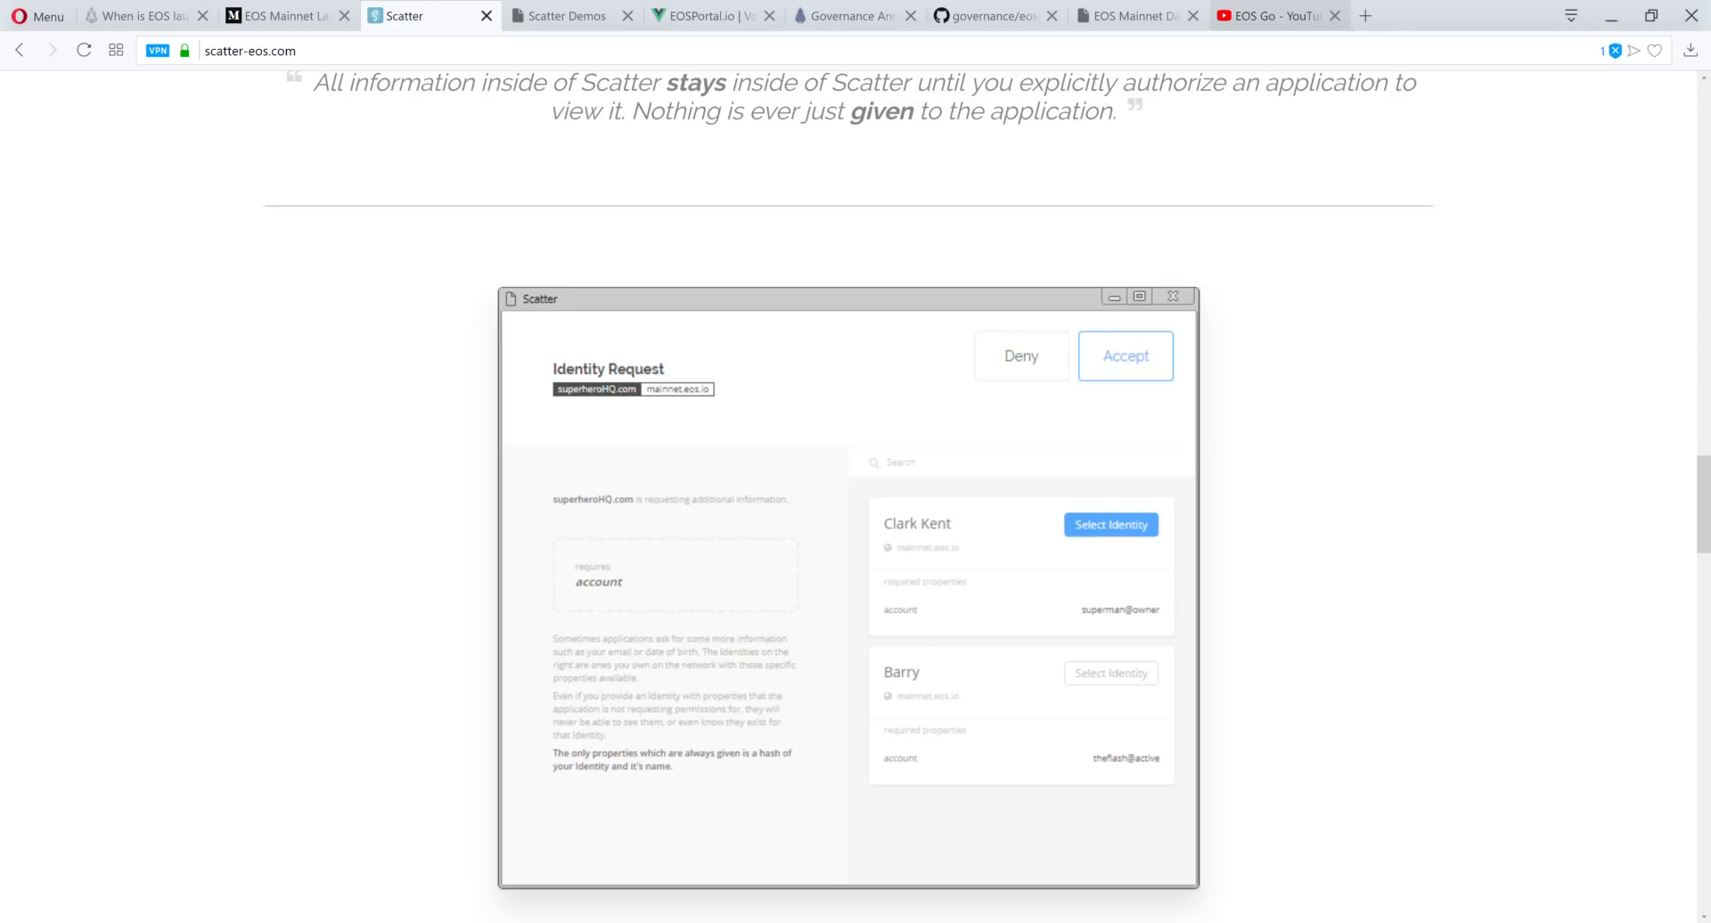
Switch to Scatter Demos and scroll back to the Installing Scatter getting-started steps
{"action": "left_click", "coordinate": [559, 15]}
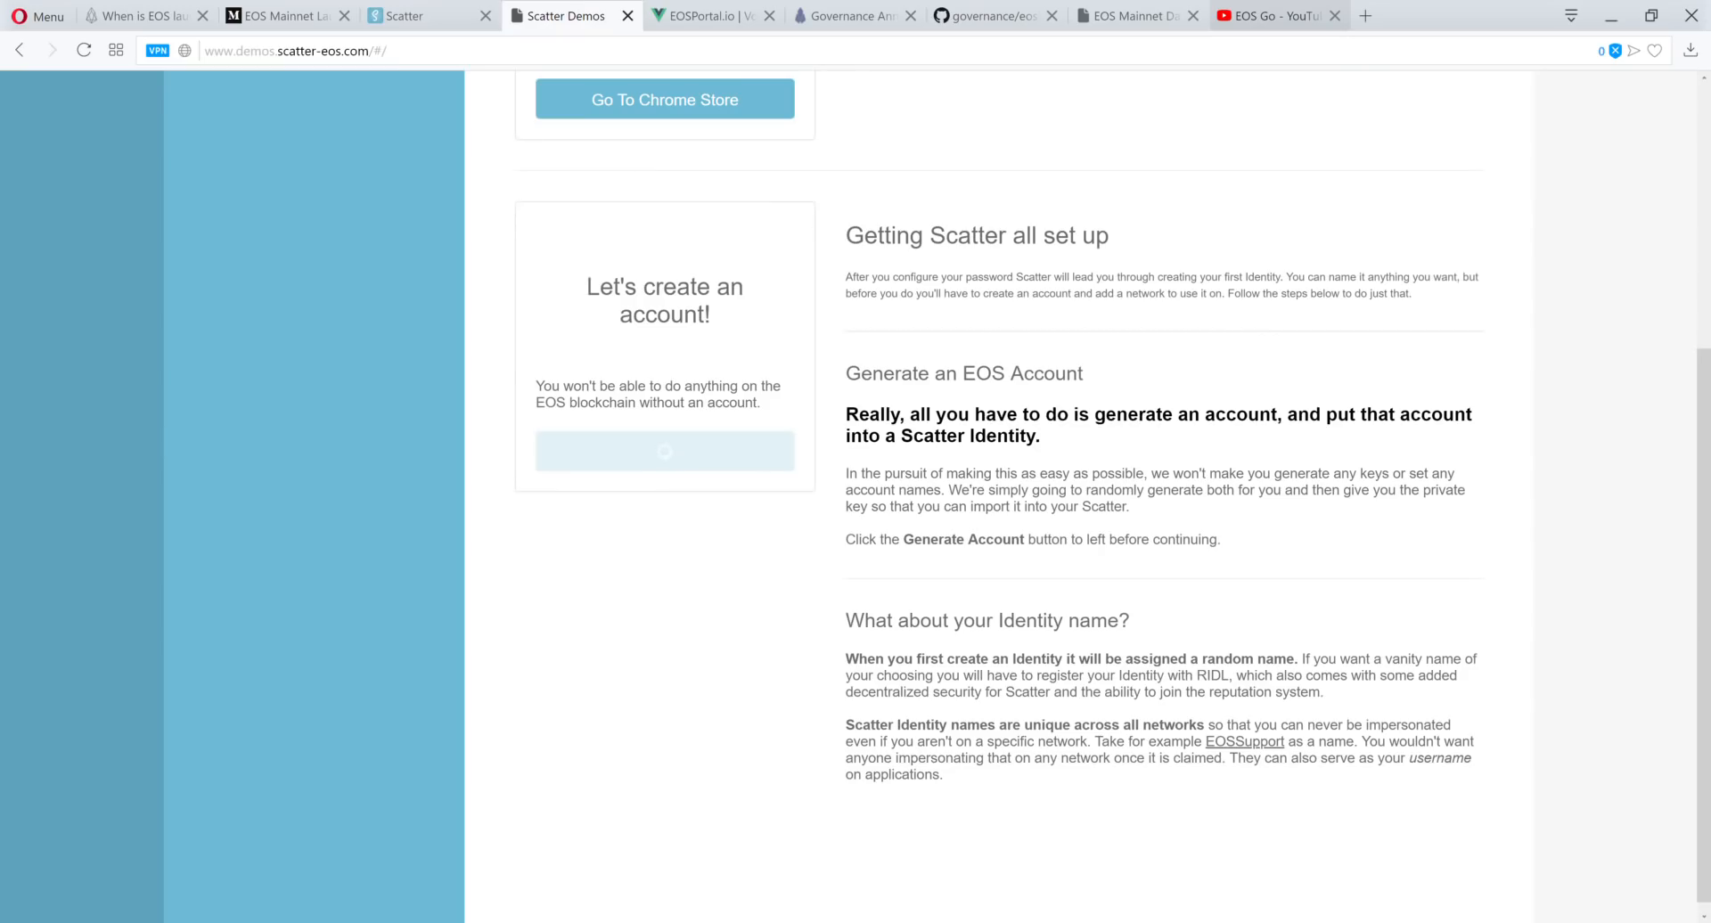
{"action": "scroll", "scroll_direction": "up", "scroll_amount": 3}
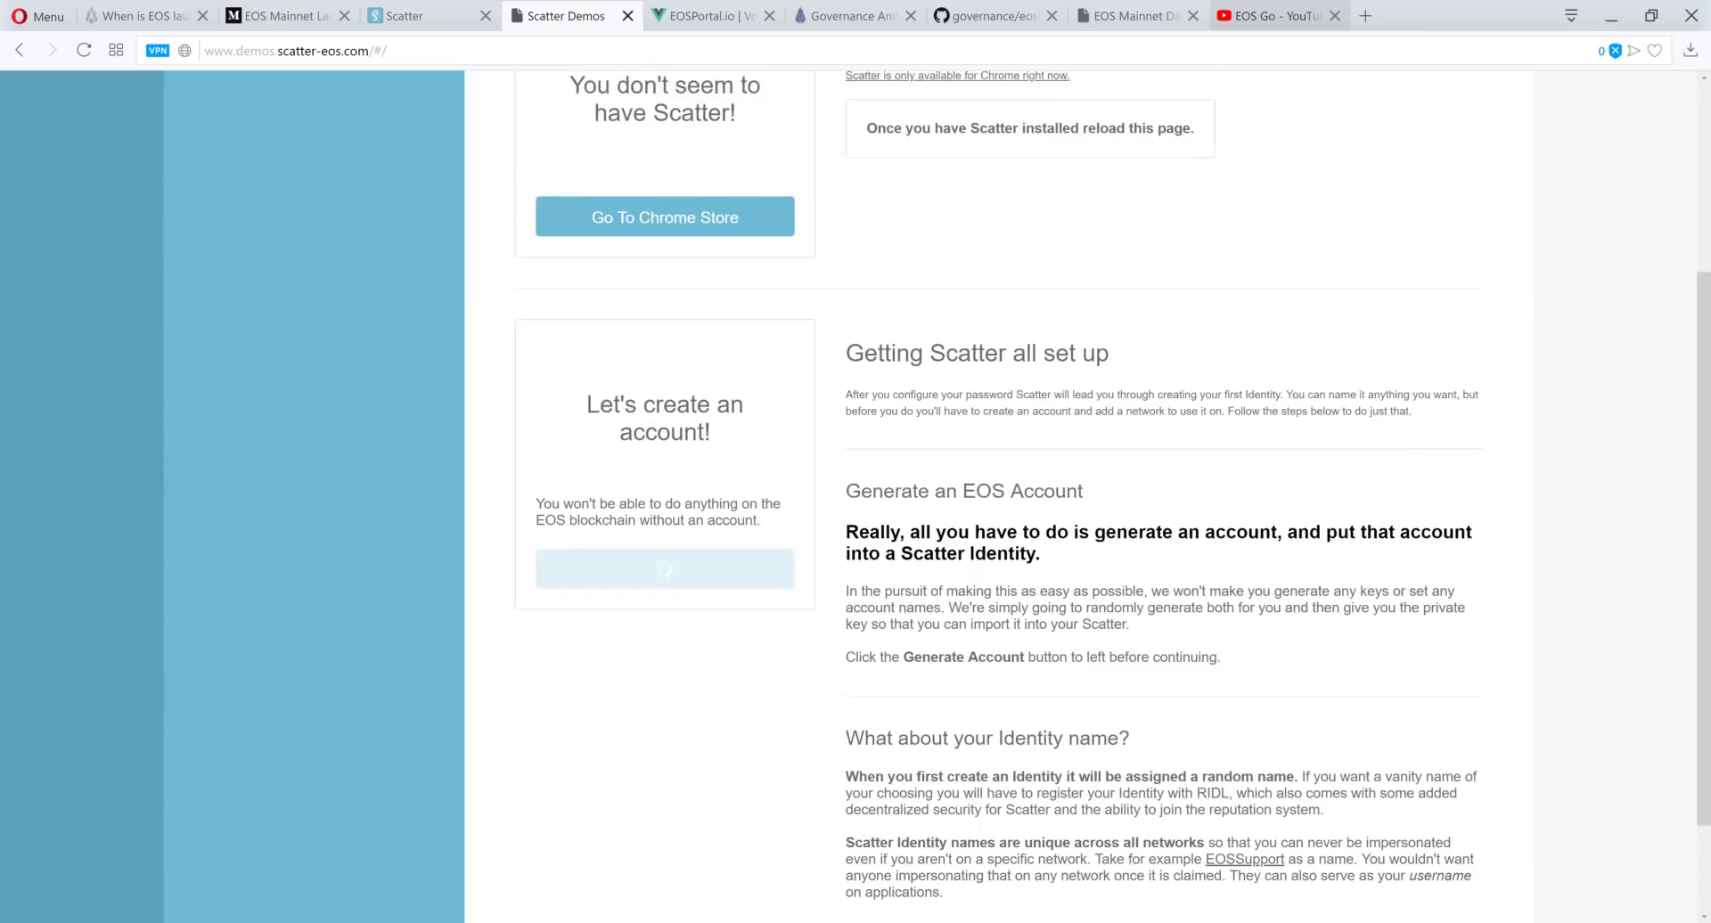
{"action": "scroll", "scroll_direction": "up", "scroll_amount": 3}
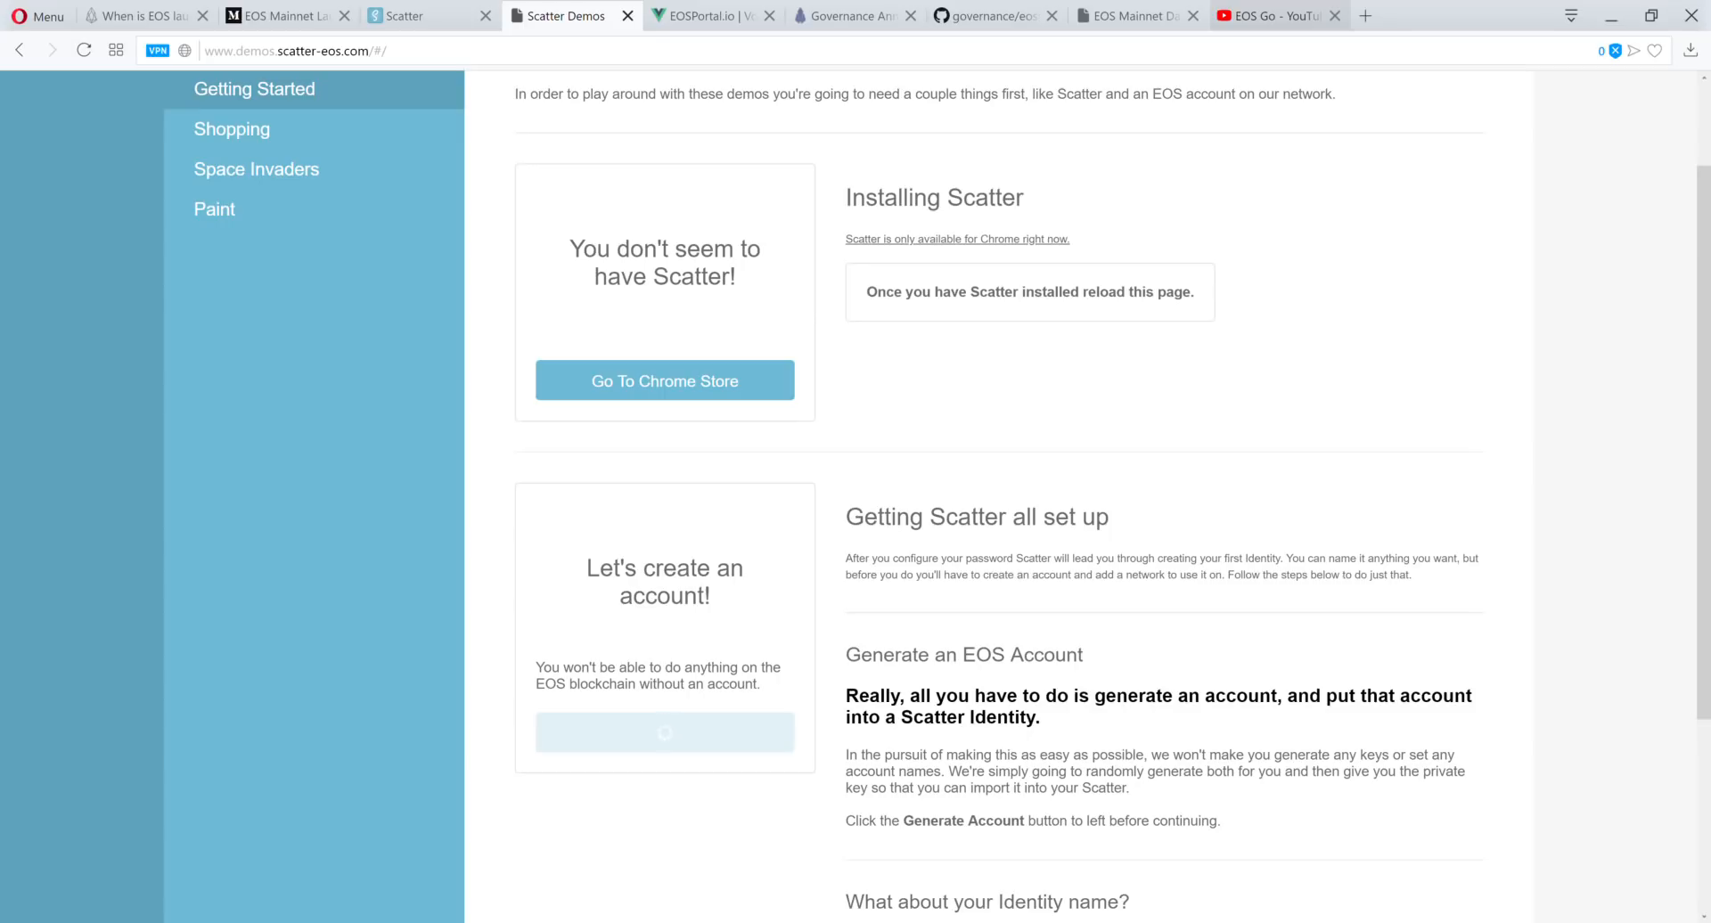
Switch to the EOSPortal.io tab showing the Submit a new Chain form
{"action": "left_click", "coordinate": [709, 15]}
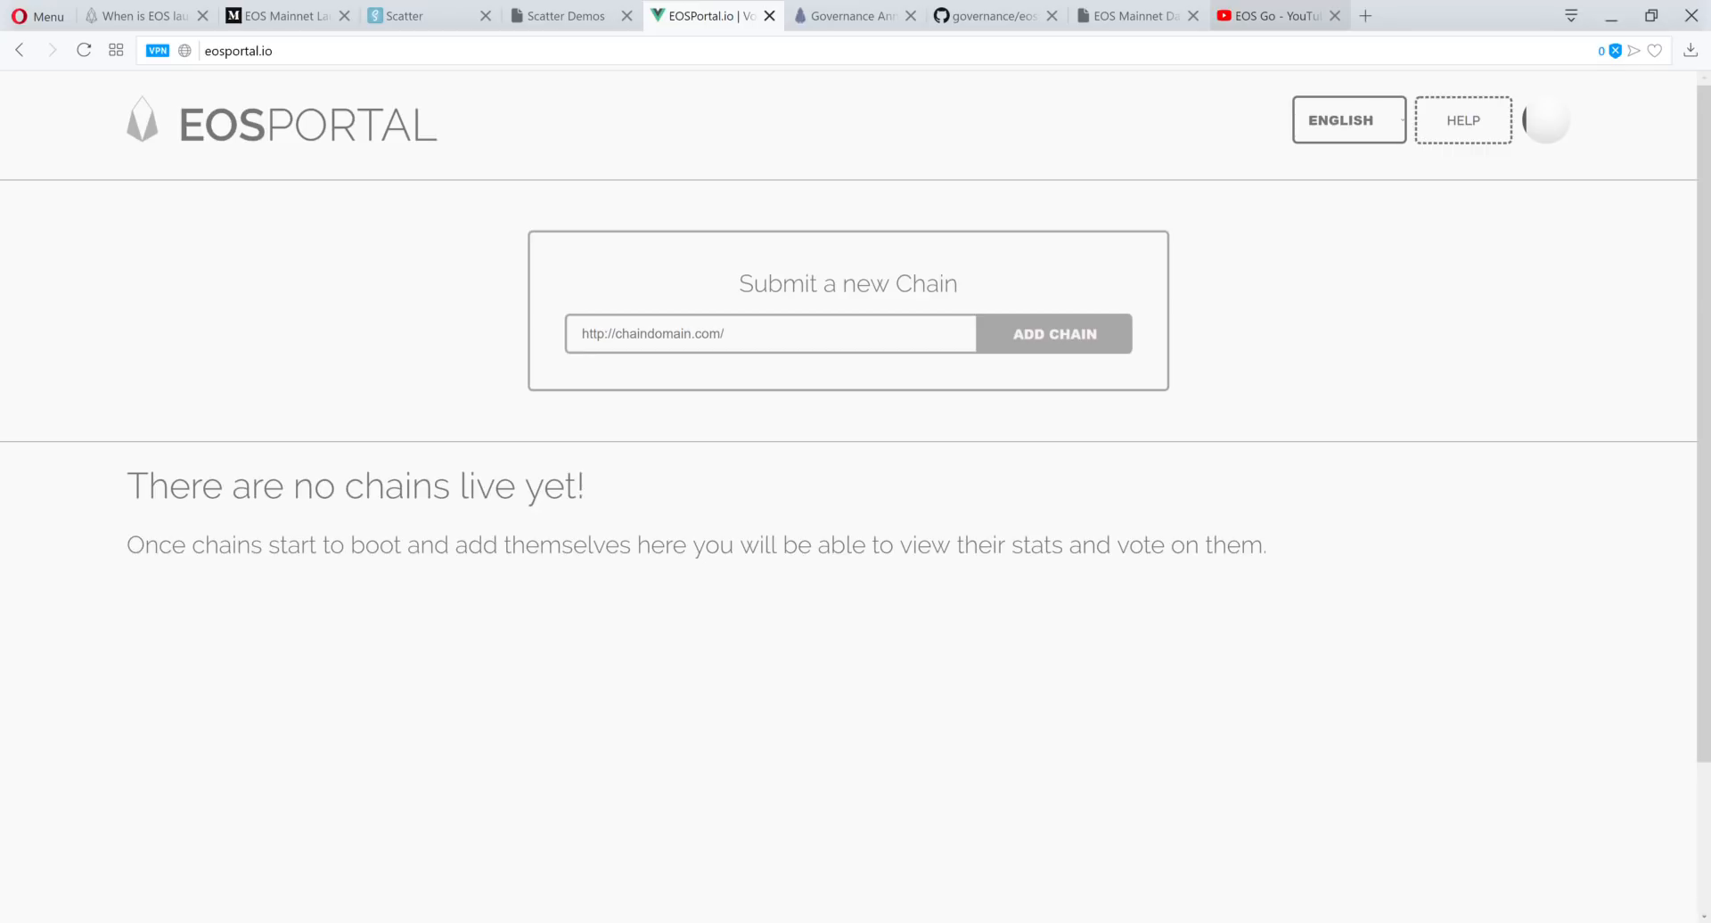
Switch to the EOS Go Governance Announcement post listing supporting Block Producer Candidates
{"action": "left_click", "coordinate": [854, 15]}
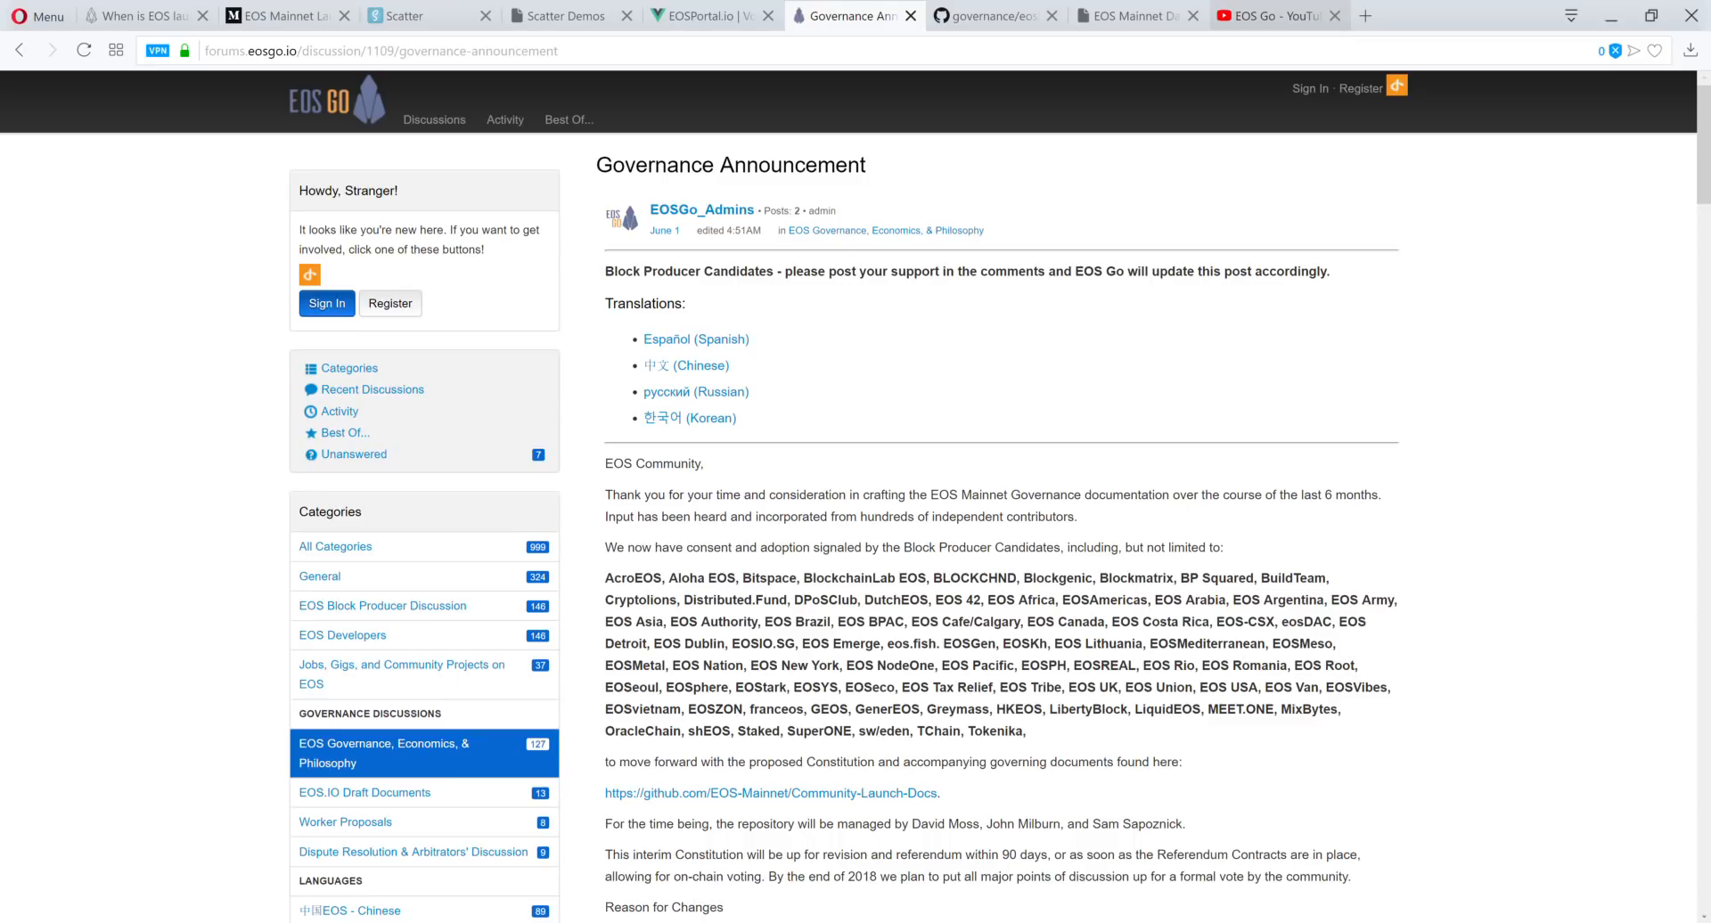
Read the proposed EOS Constitution on GitHub through Article XX, then switch to EOS Go YouTube
{"action": "left_click", "coordinate": [982, 15]}
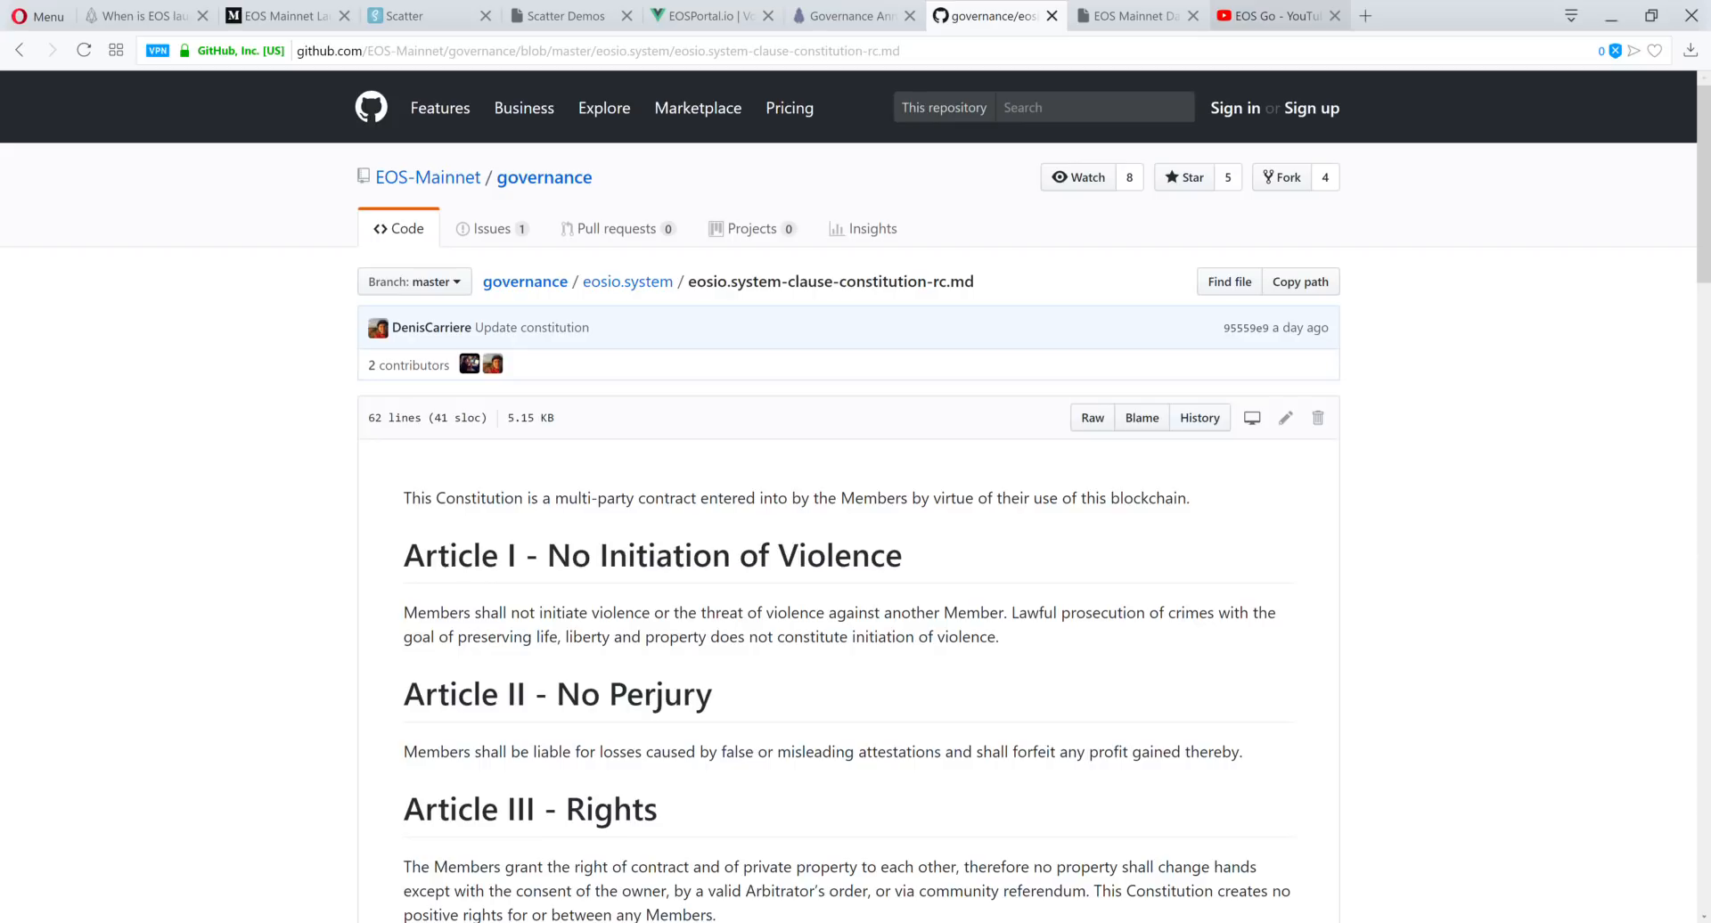
{"action": "scroll", "scroll_direction": "down", "scroll_amount": 3}
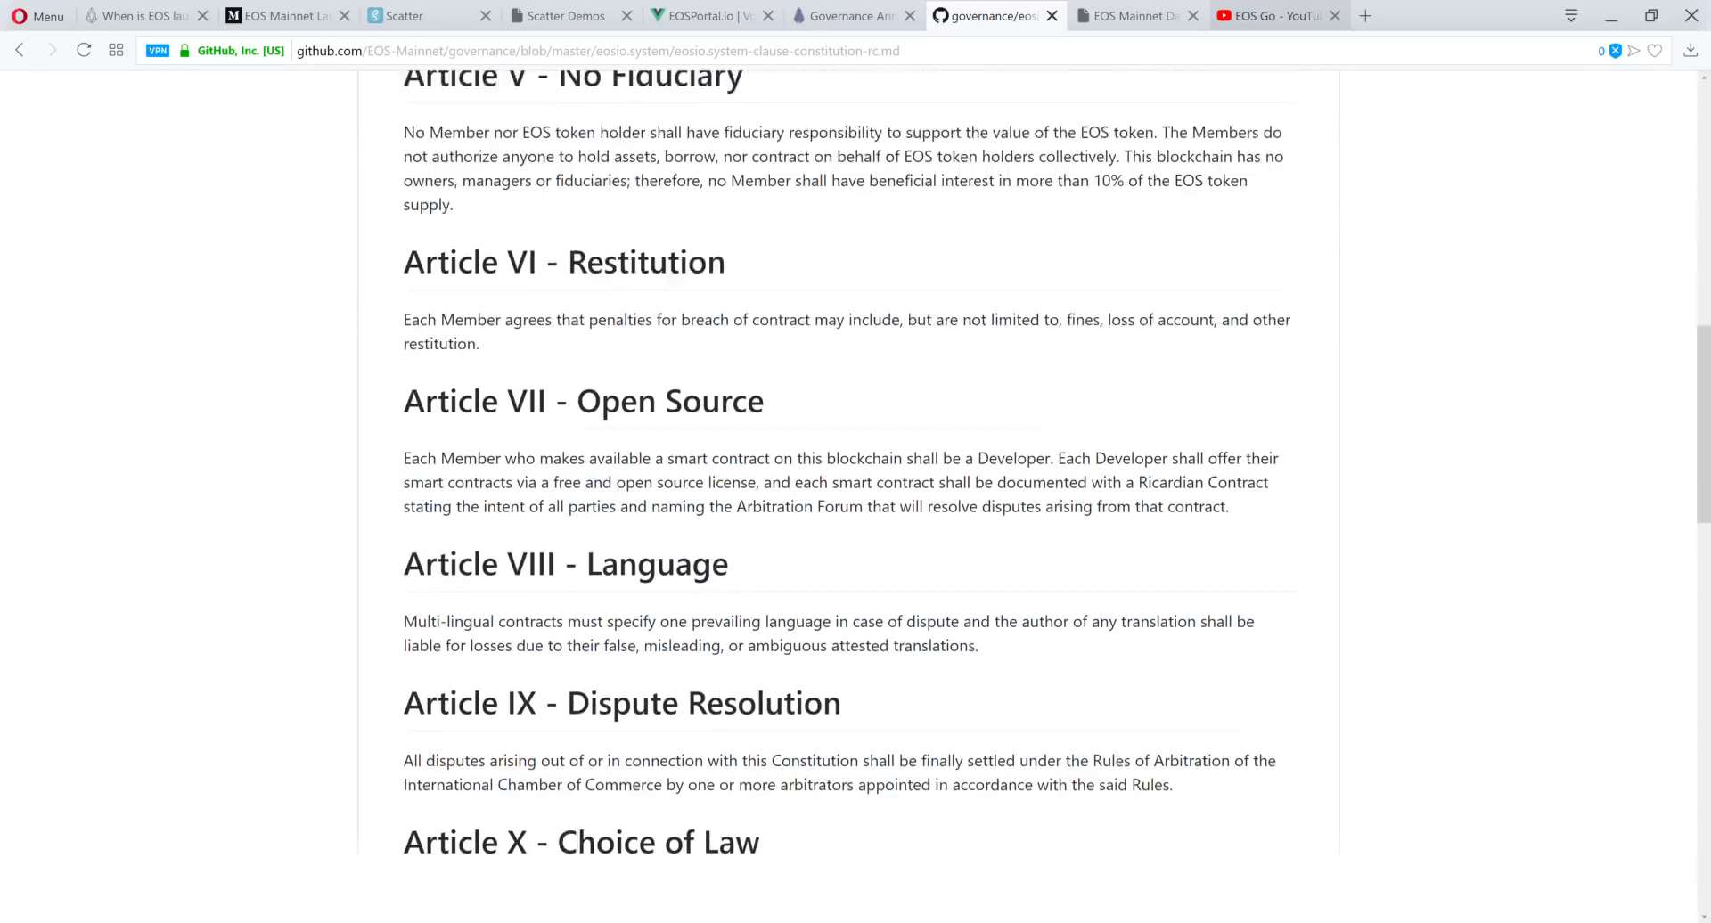
{"action": "scroll", "scroll_direction": "down", "scroll_amount": 3}
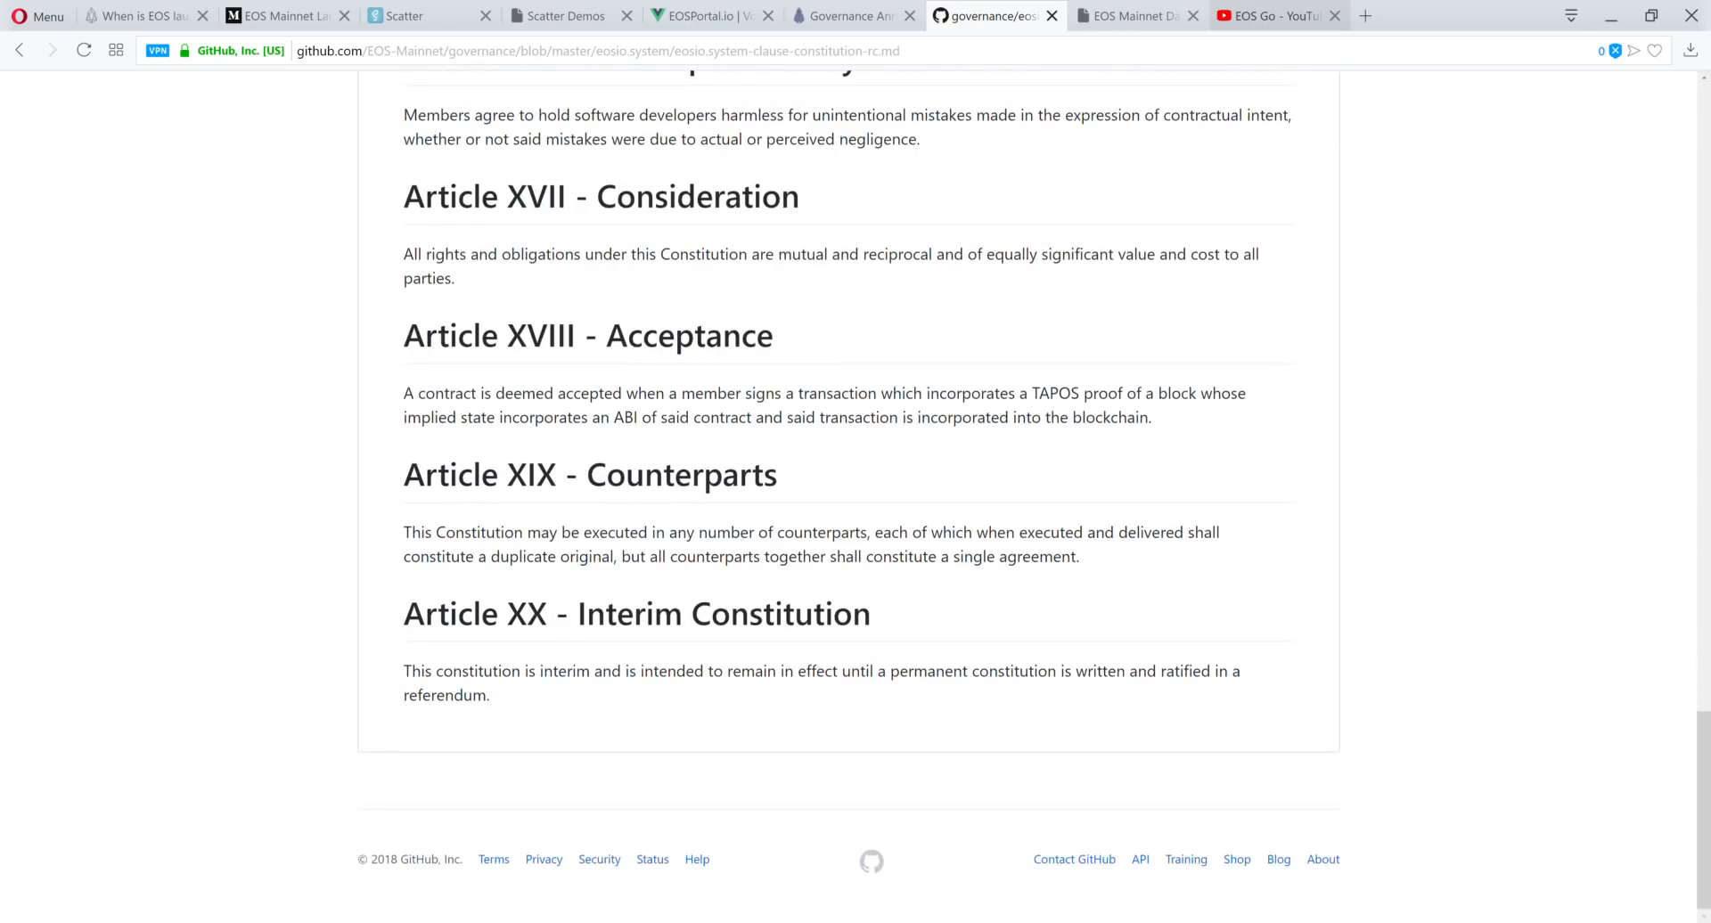
{"action": "scroll", "scroll_direction": "up", "scroll_amount": 3}
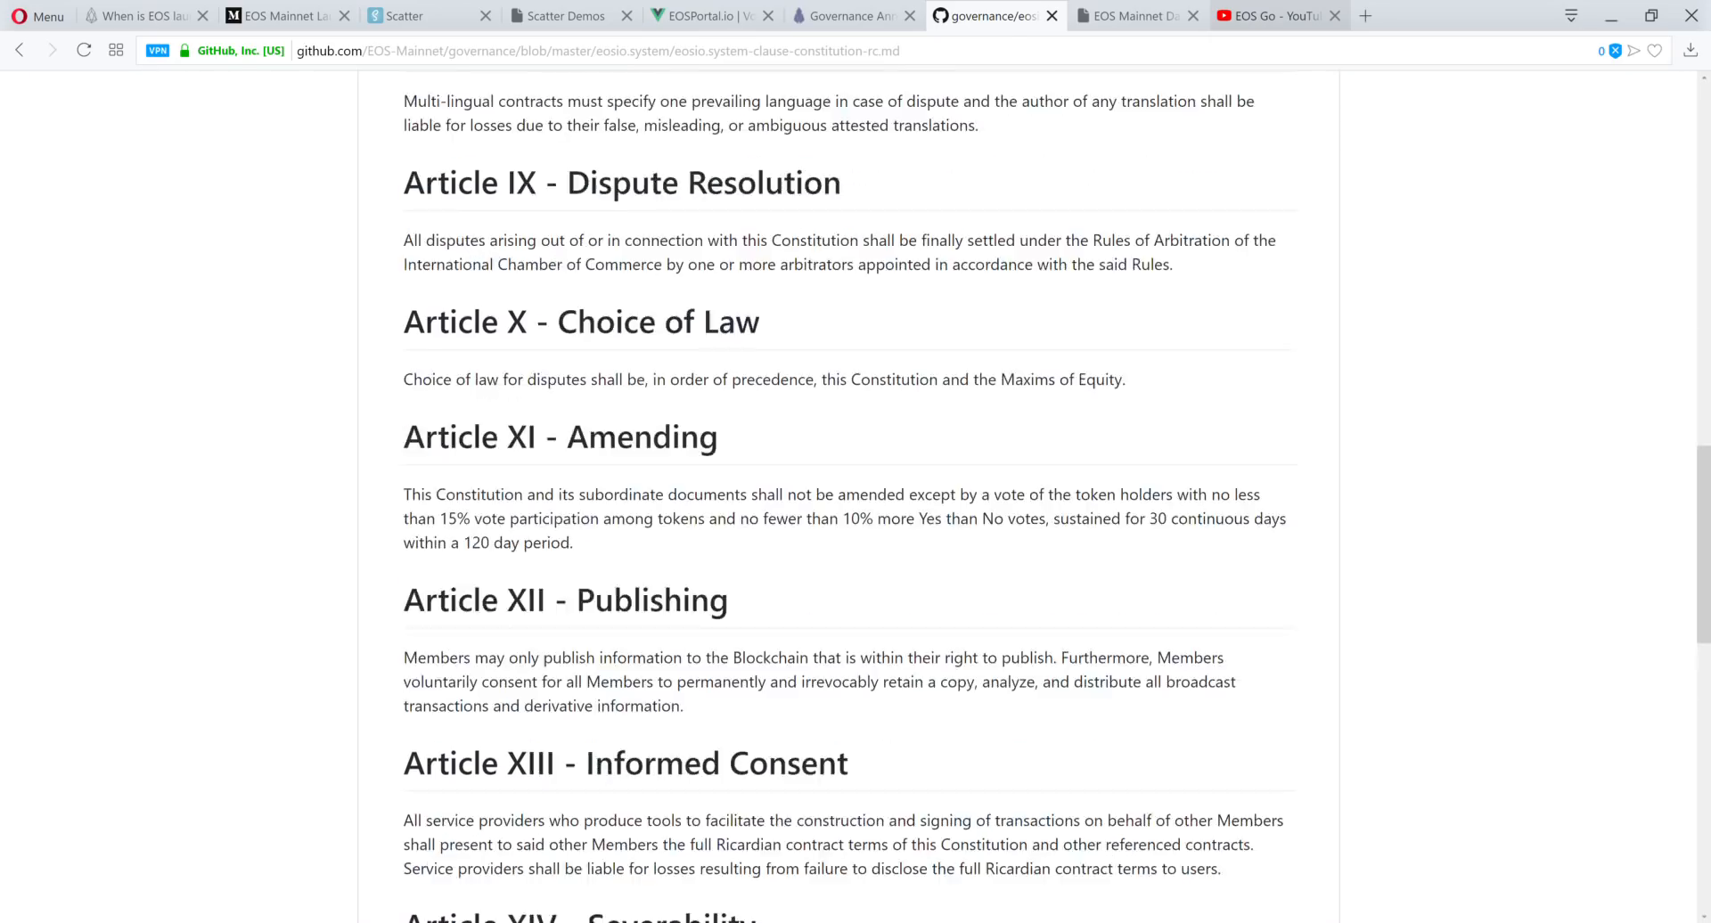
{"action": "scroll", "scroll_direction": "up", "scroll_amount": 3}
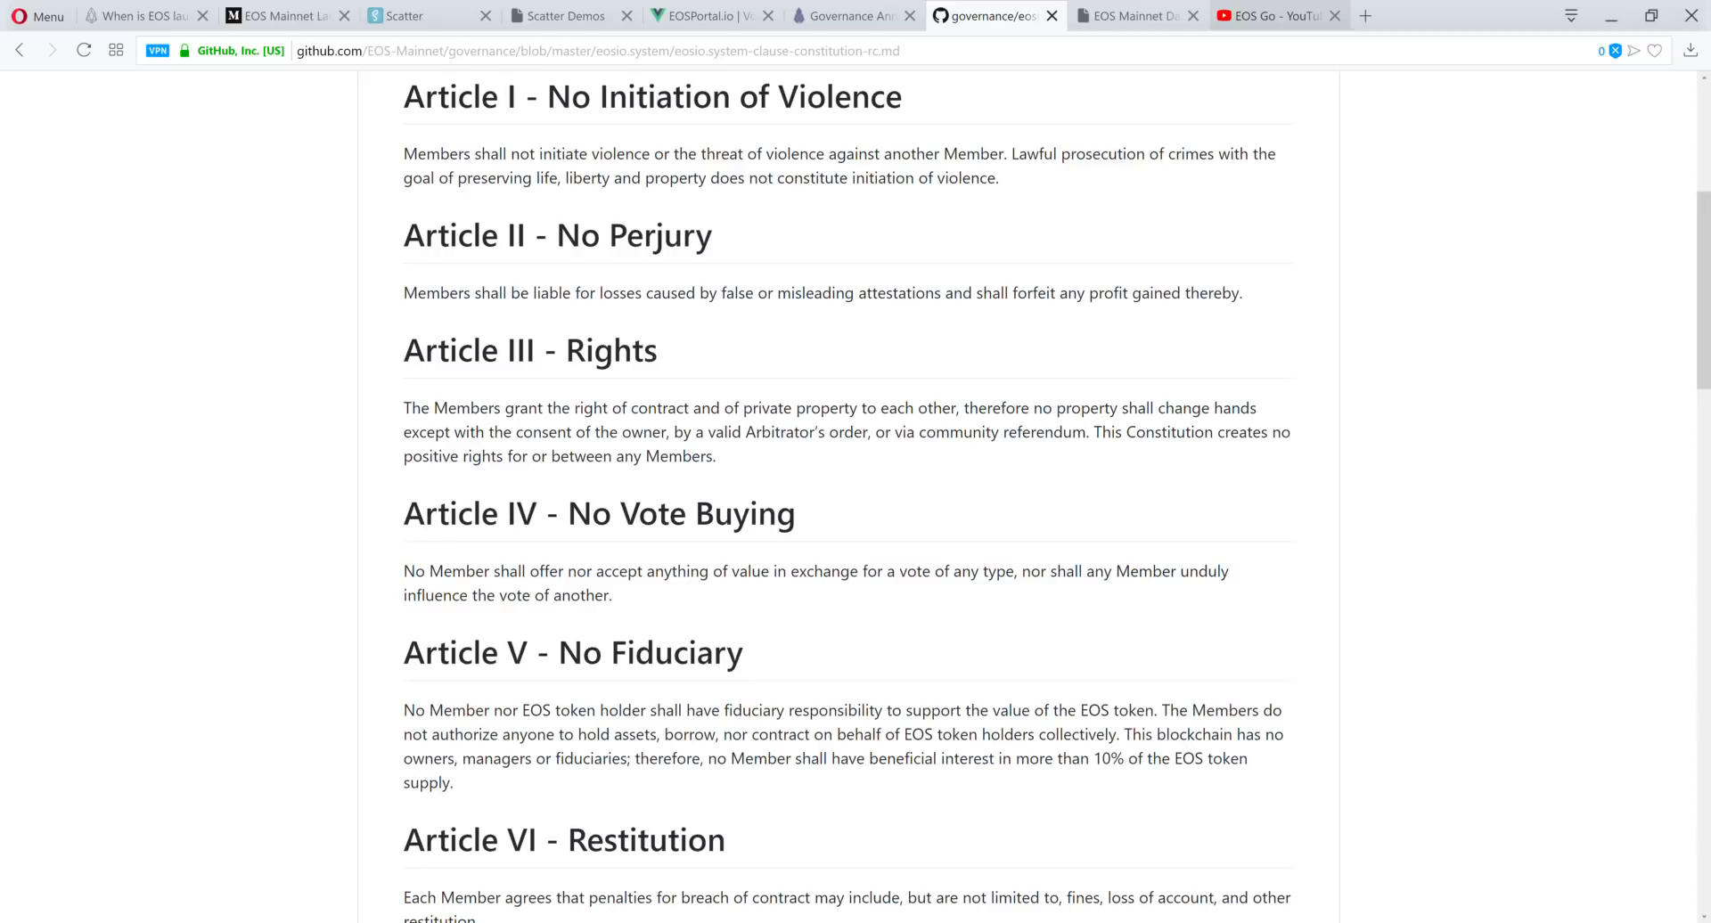
{"action": "scroll", "scroll_direction": "down", "scroll_amount": 3}
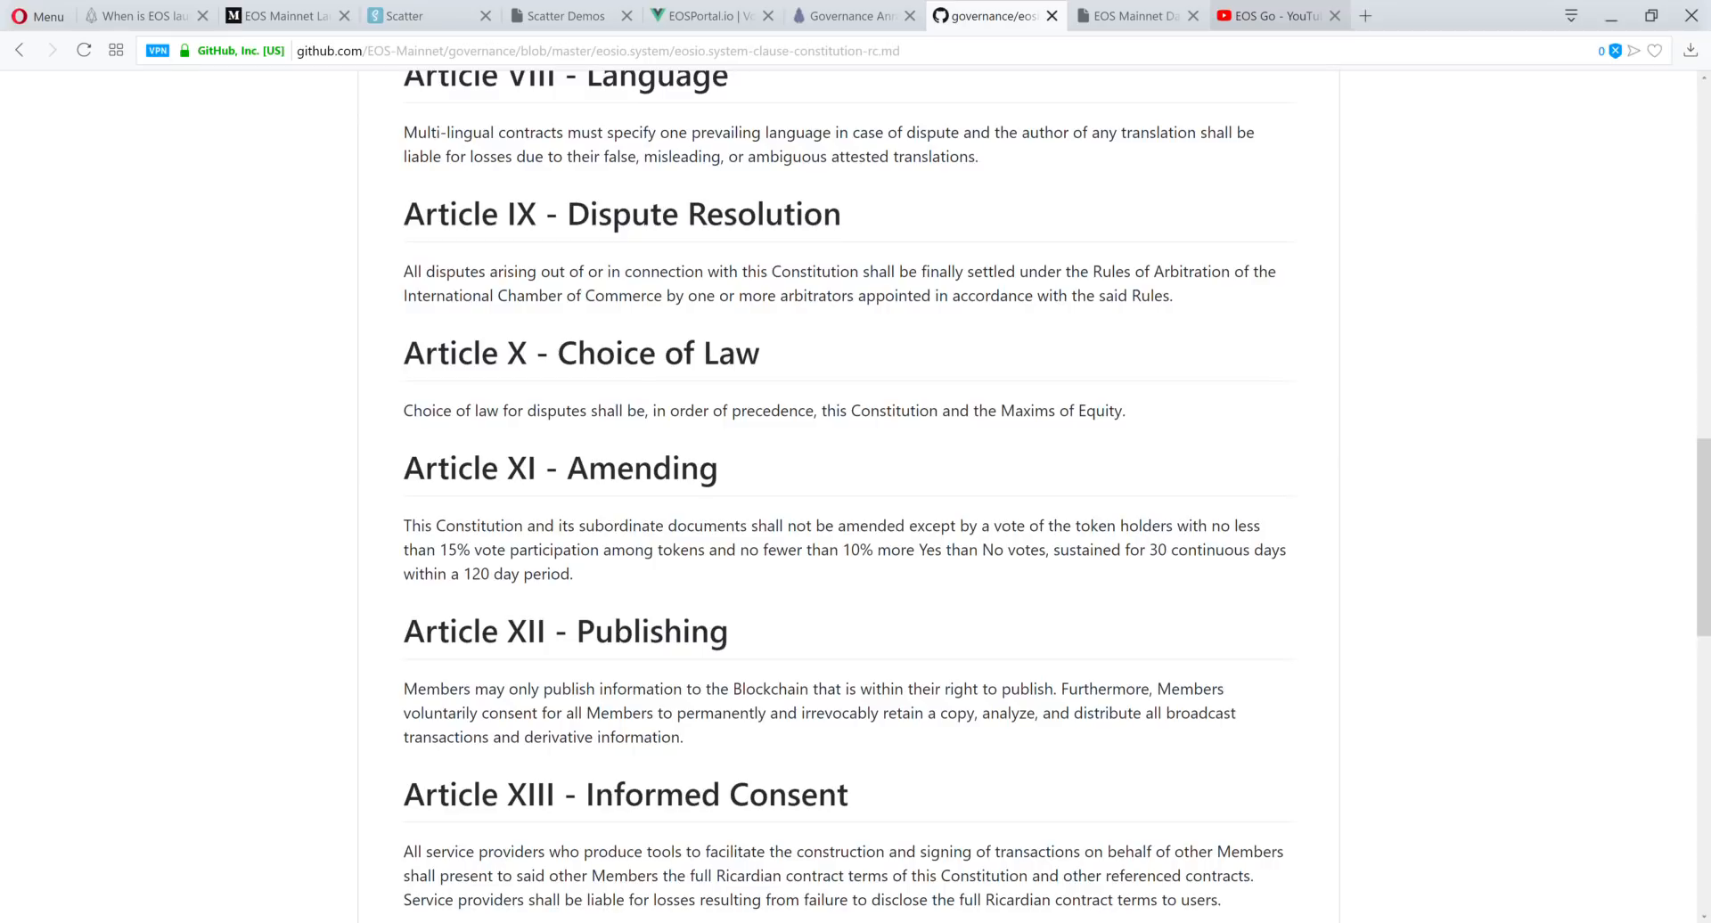
{"action": "scroll", "scroll_direction": "down", "scroll_amount": 3}
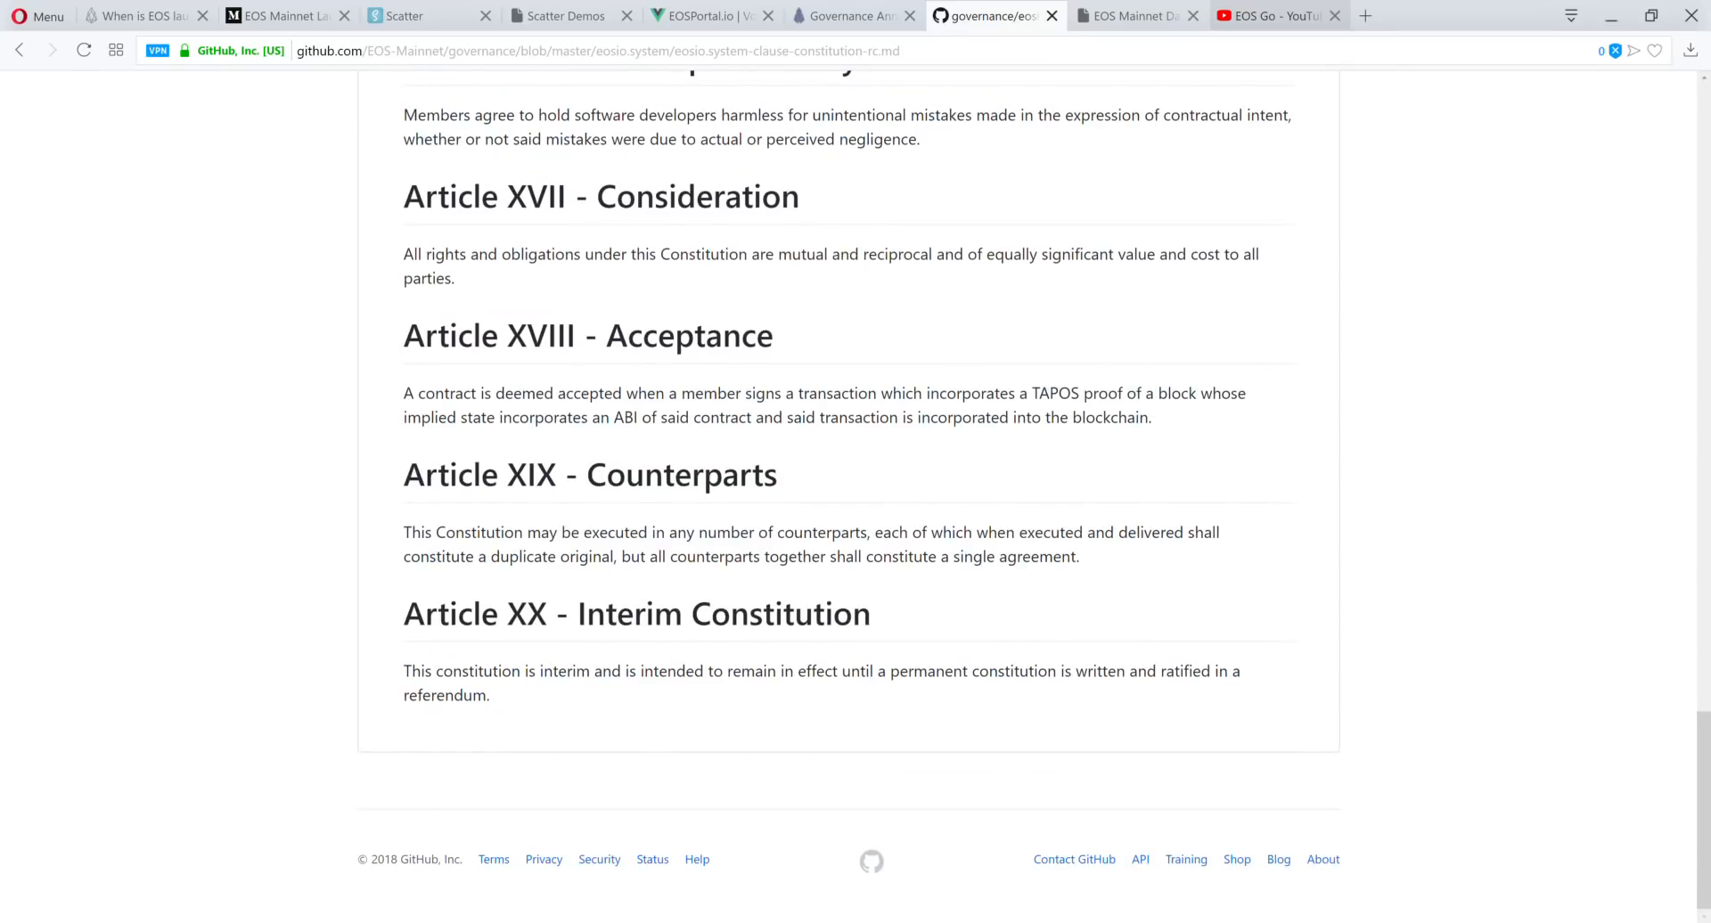
{"action": "scroll", "scroll_direction": "up", "scroll_amount": 3}
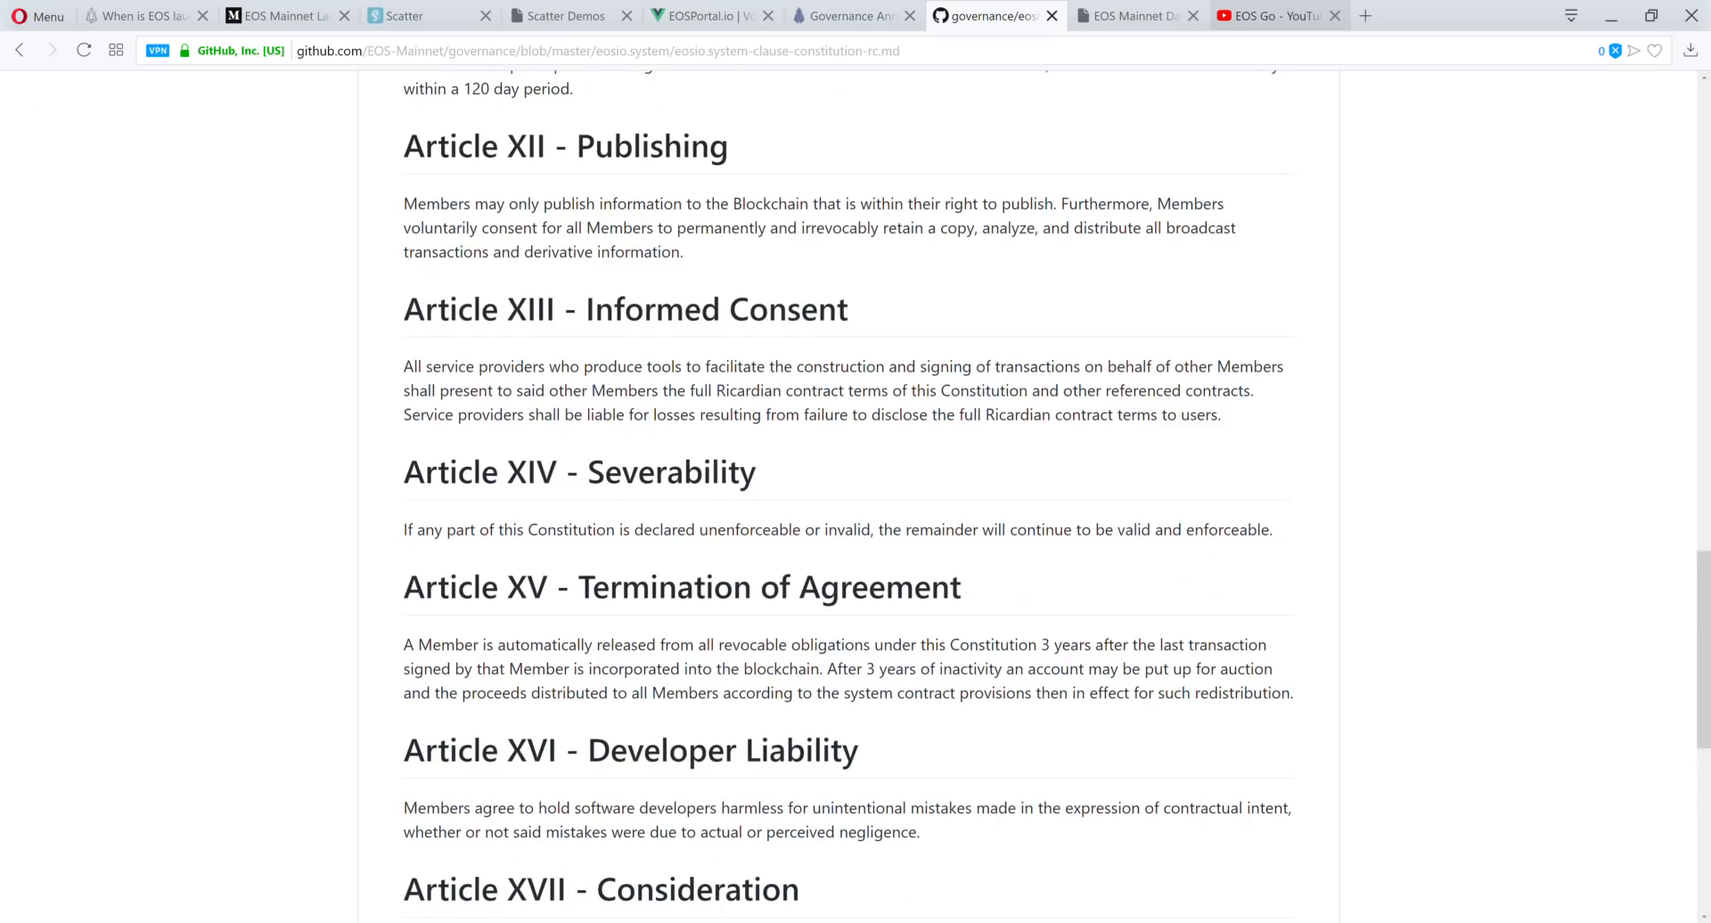
{"action": "scroll", "scroll_direction": "up", "scroll_amount": 3}
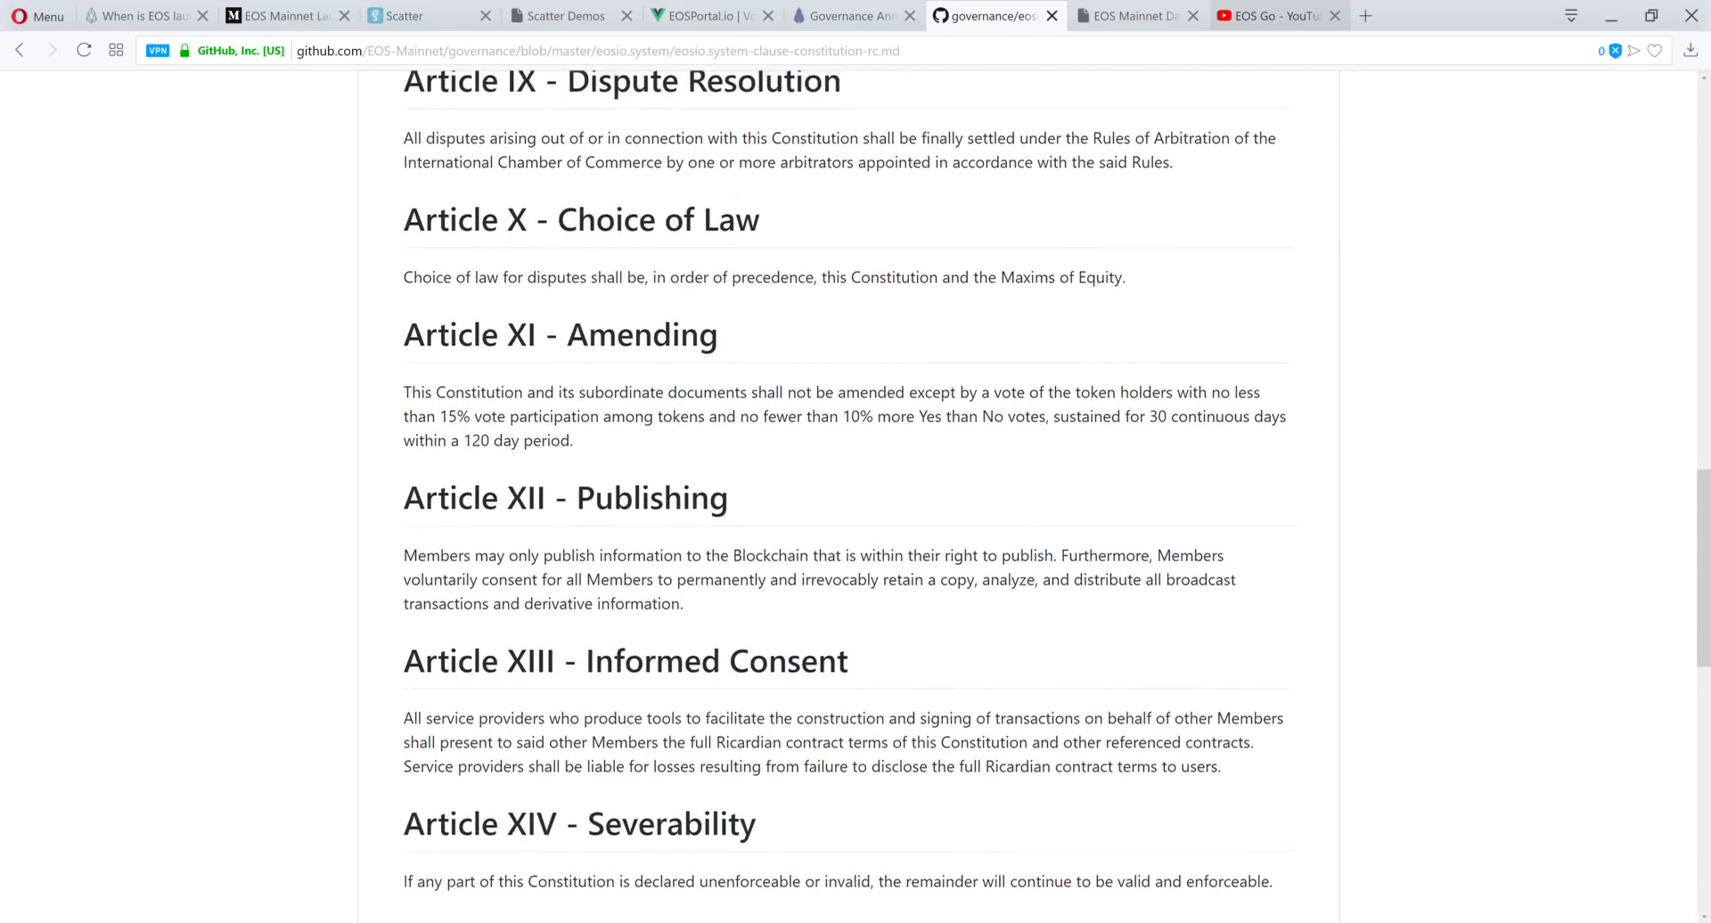
{"action": "scroll", "scroll_direction": "up", "scroll_amount": 3}
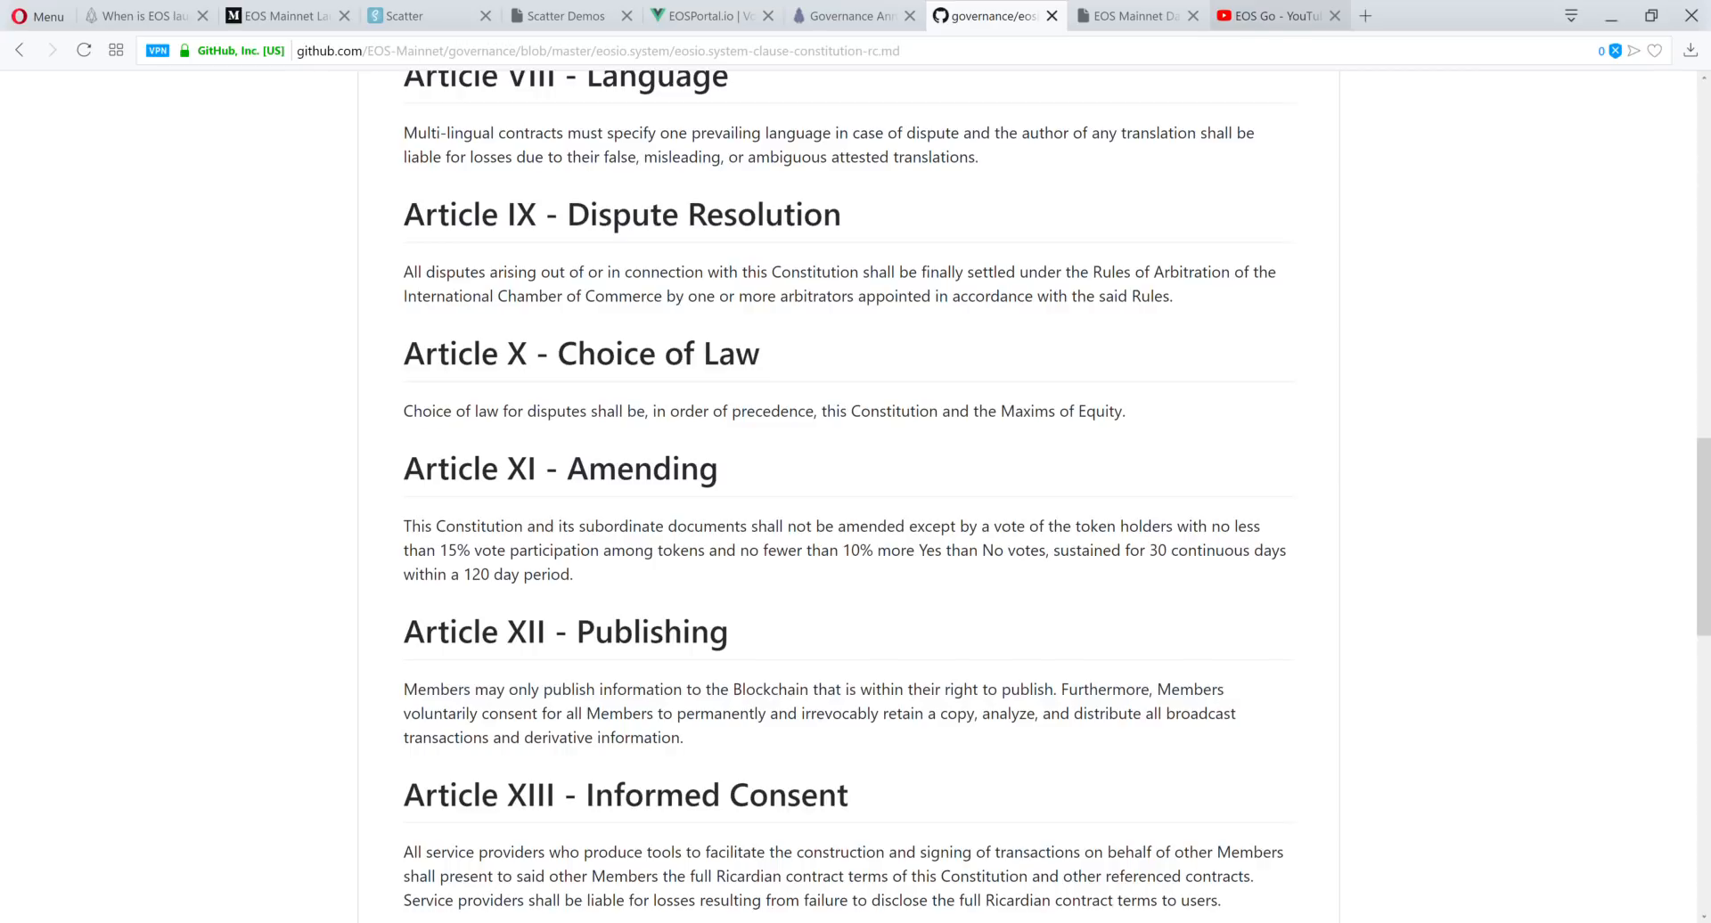
{"action": "left_click", "coordinate": [1272, 16]}
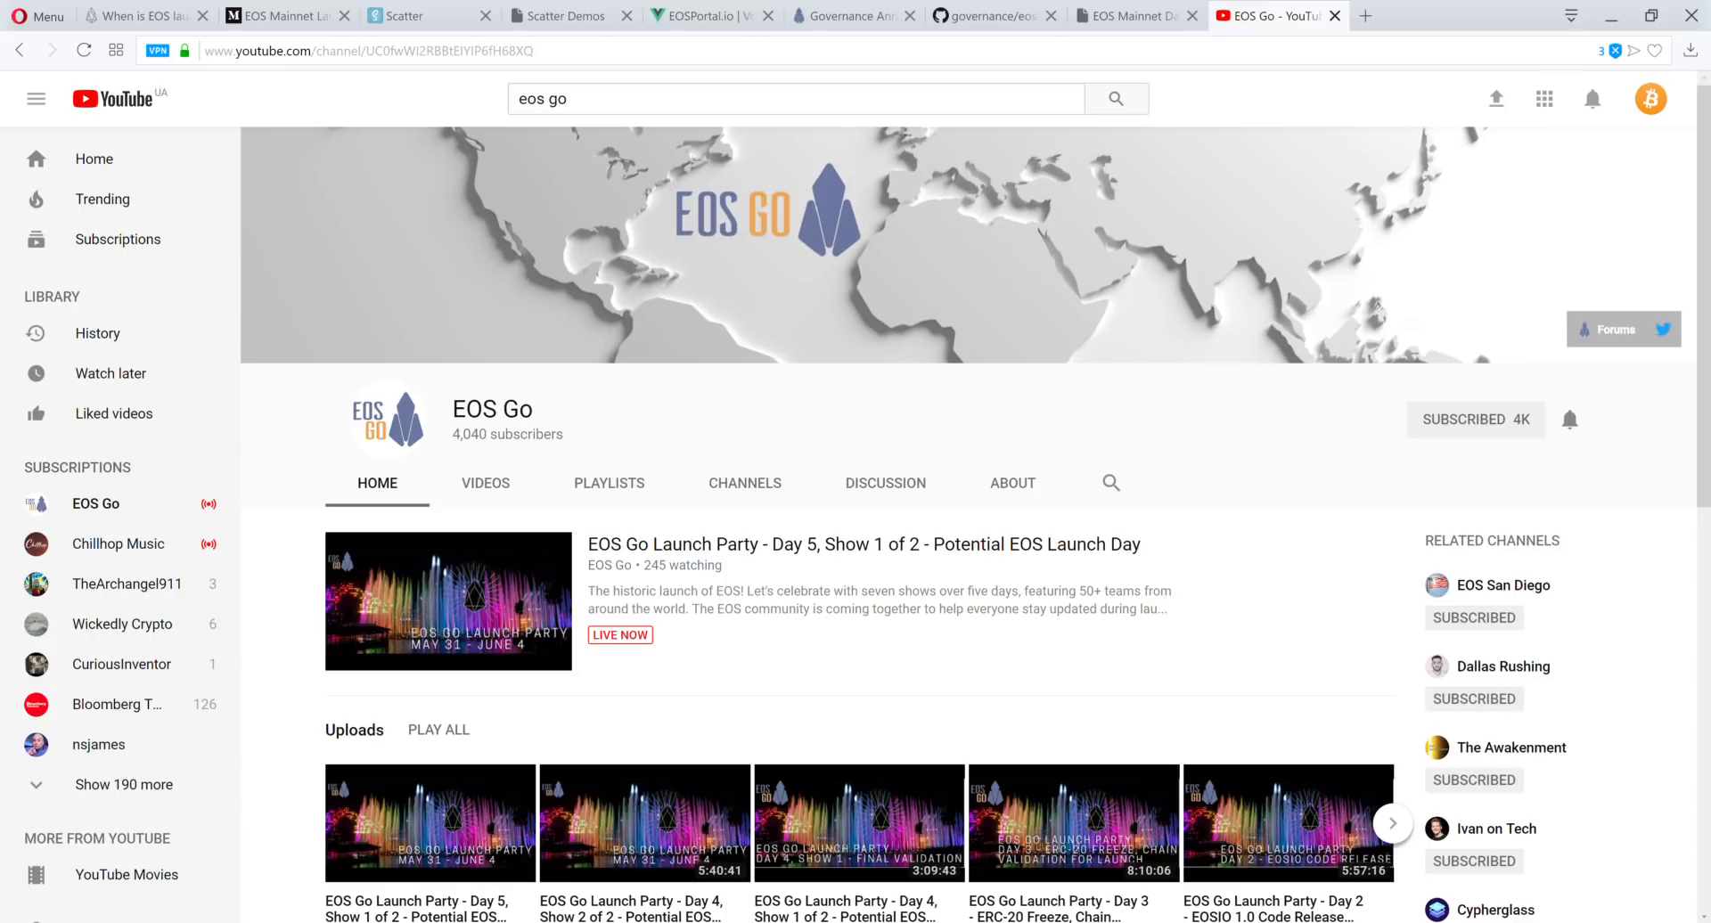
Switch to the EOS Americas dashboard showing EOSeoul and Crypto Lions testnet cards
{"action": "left_click", "coordinate": [1134, 15]}
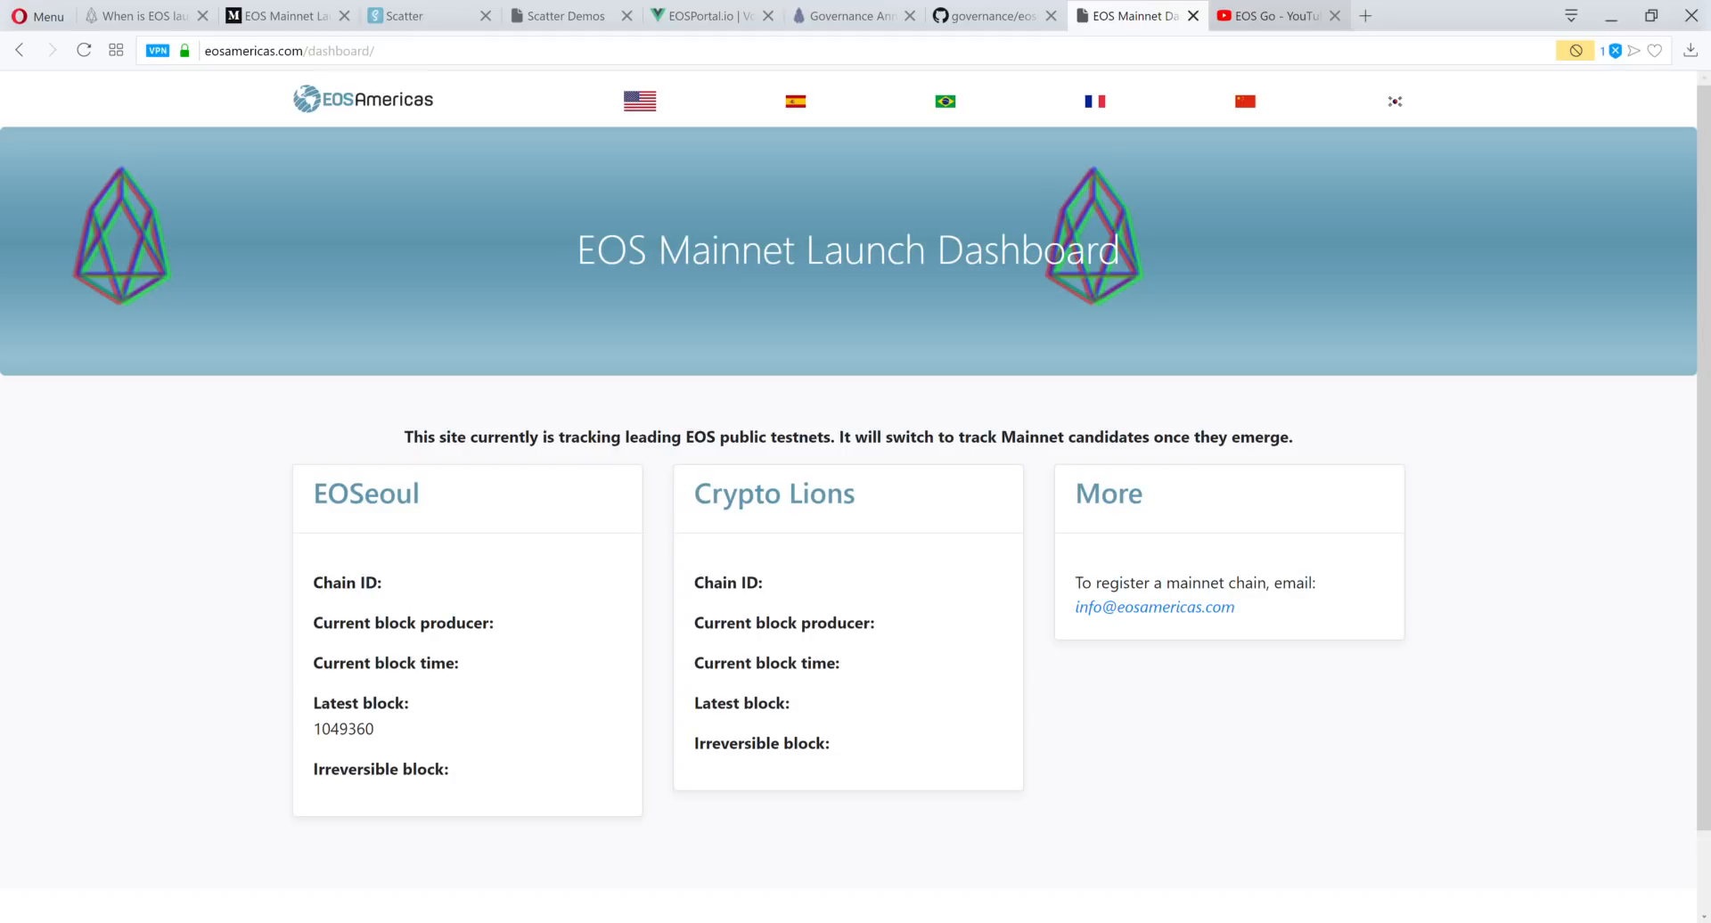
Switch to eoscountdown.com showing mainnet launch in process and a $13.57 price
{"action": "left_click", "coordinate": [710, 15]}
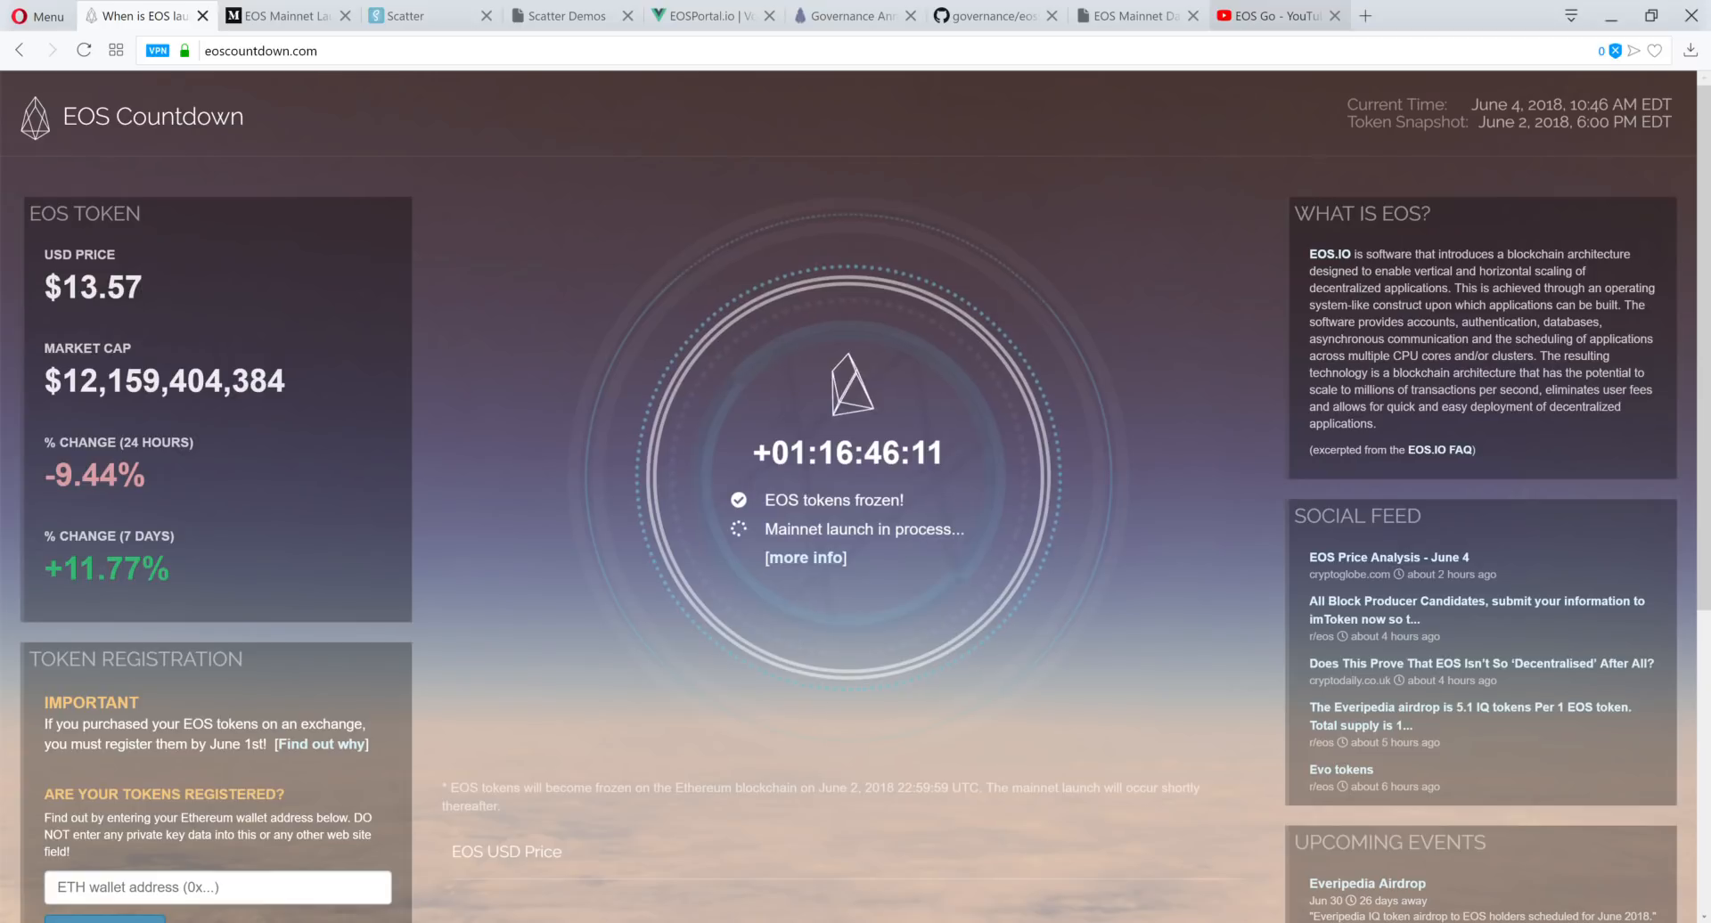
Read the Medium article's Activation, Next Steps and Onward to Launch, then return to EOS Go YouTube
{"action": "left_click", "coordinate": [282, 16]}
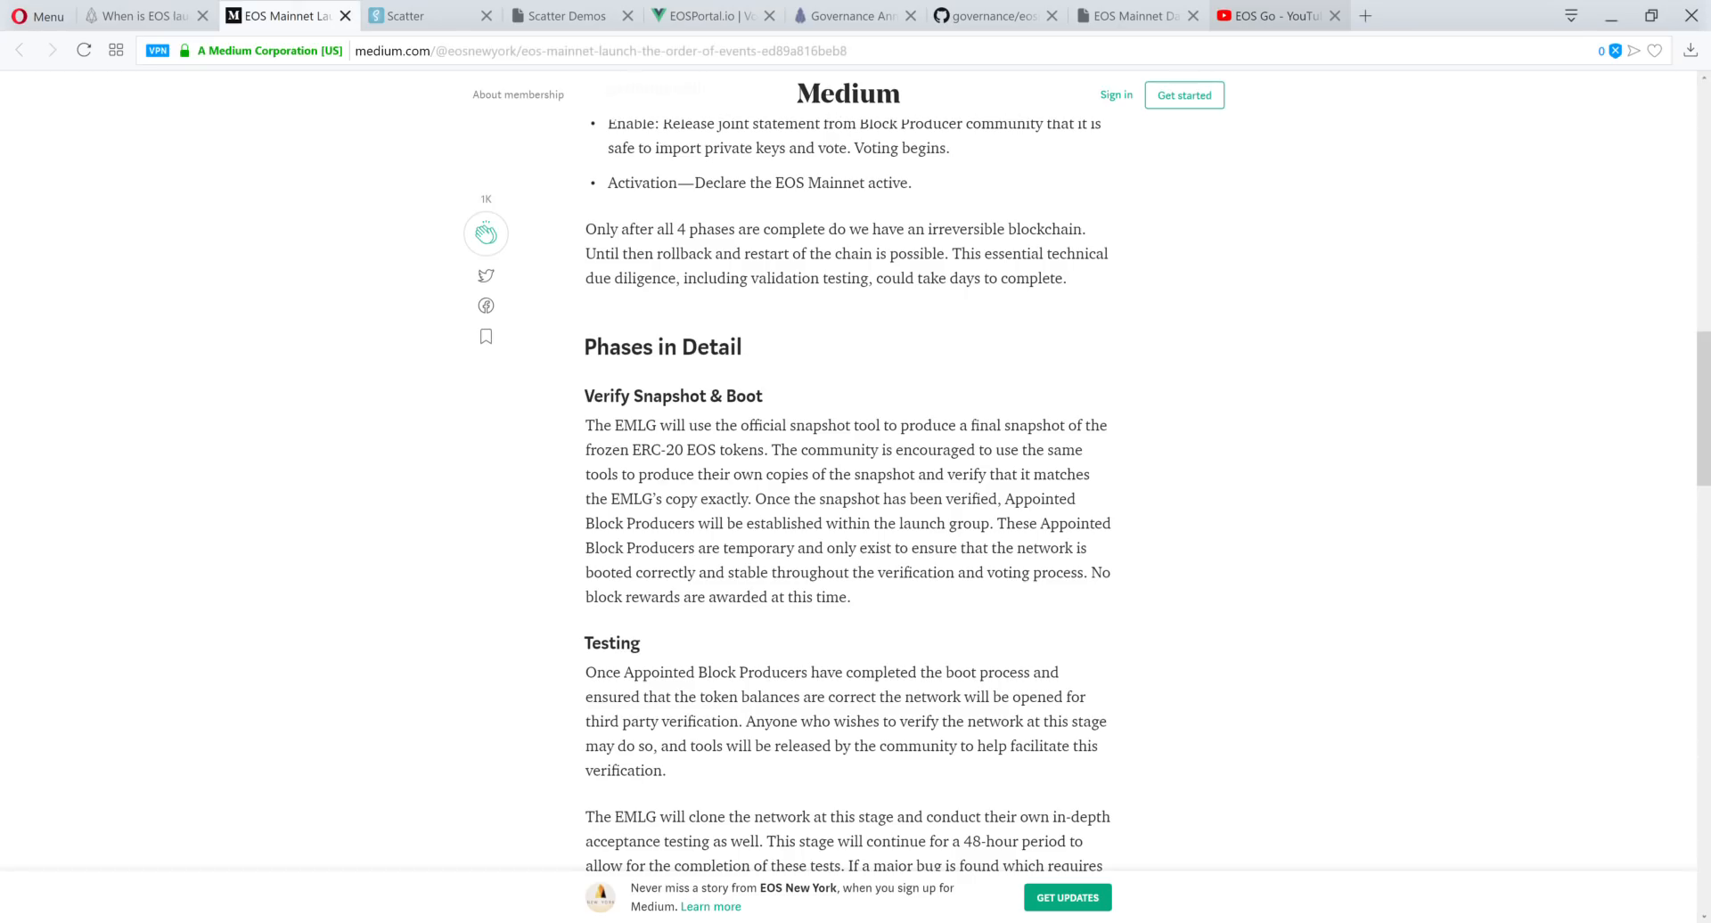
{"action": "scroll", "scroll_direction": "down", "scroll_amount": 3}
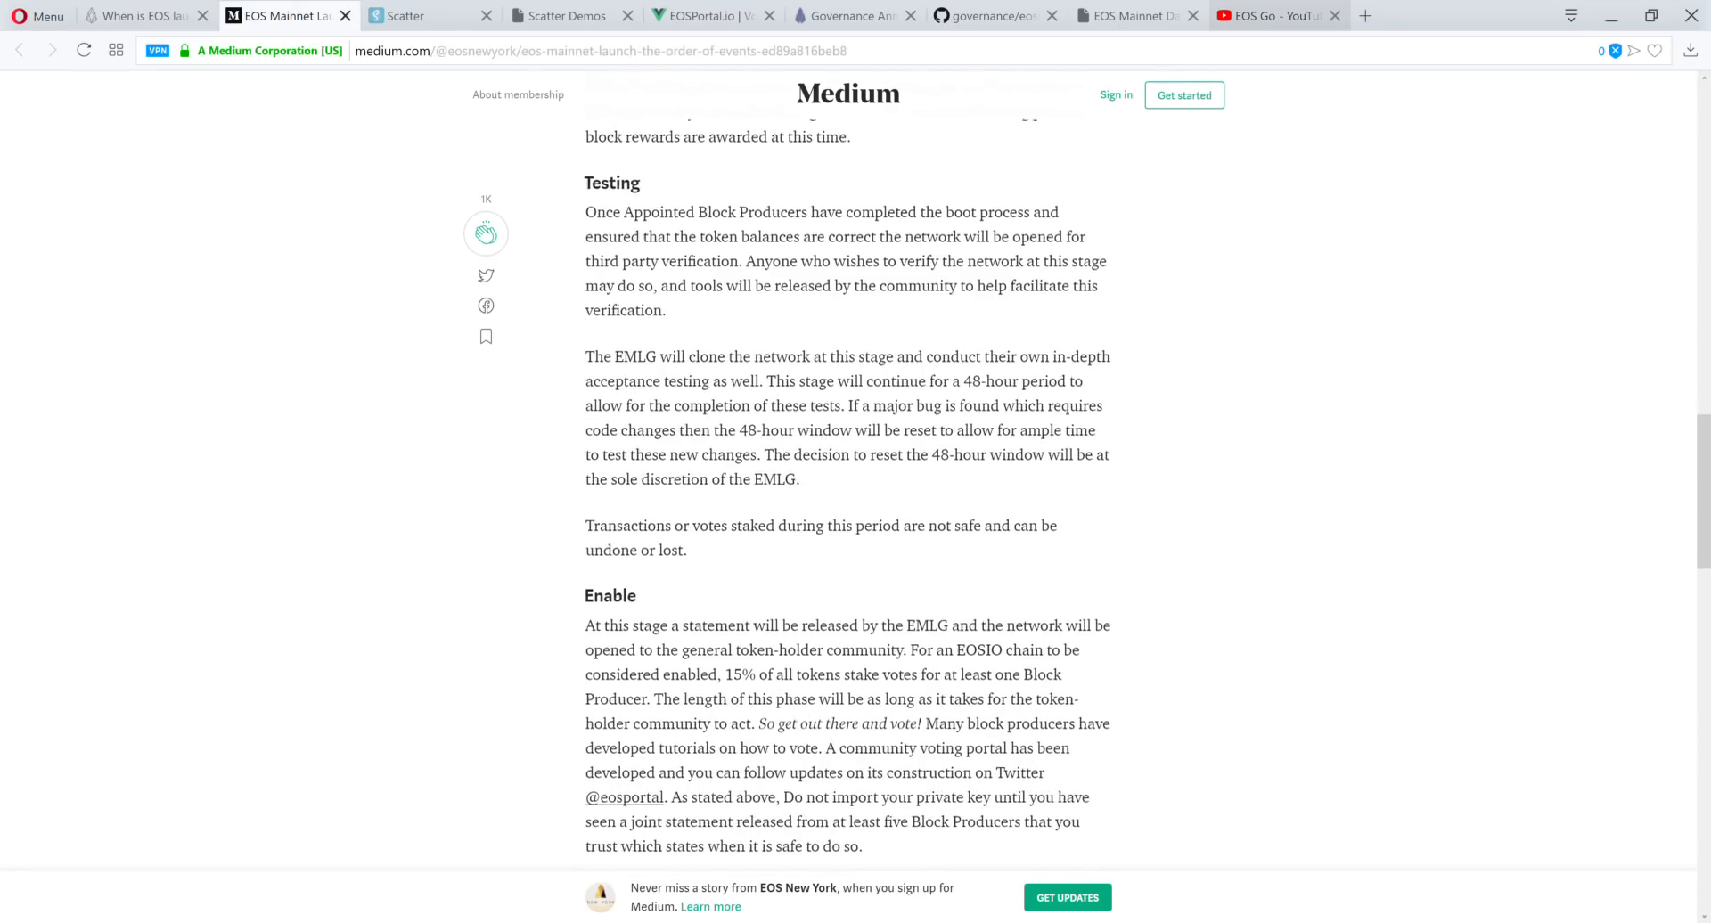
{"action": "scroll", "scroll_direction": "down", "scroll_amount": 3}
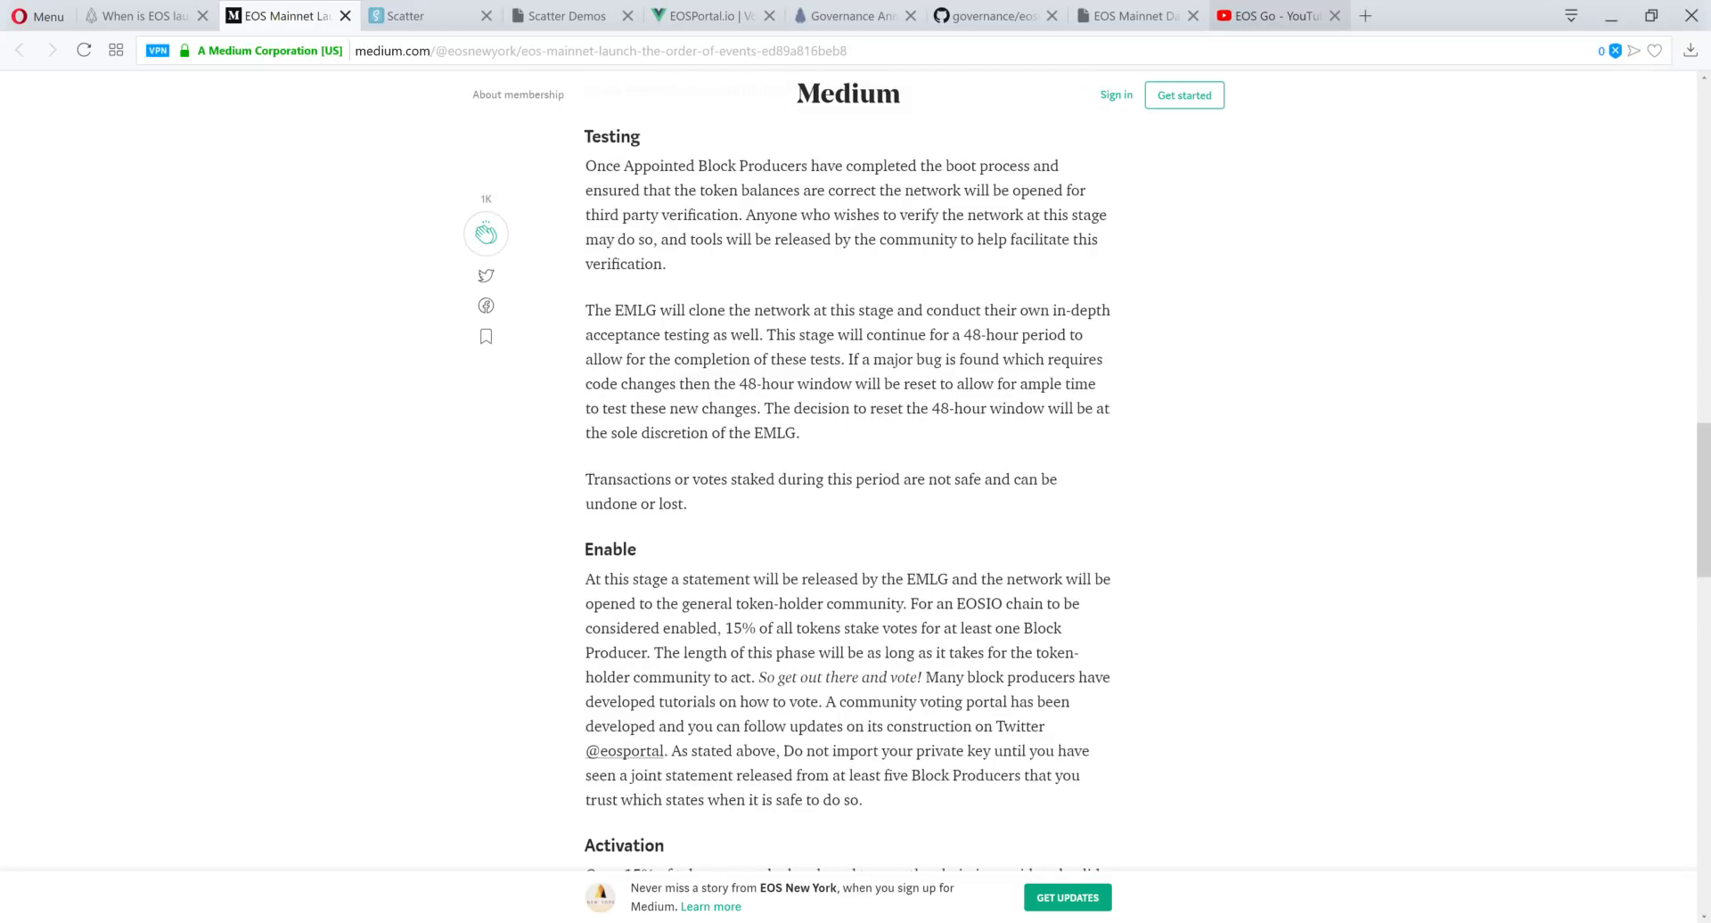
{"action": "scroll", "scroll_direction": "down", "scroll_amount": 3}
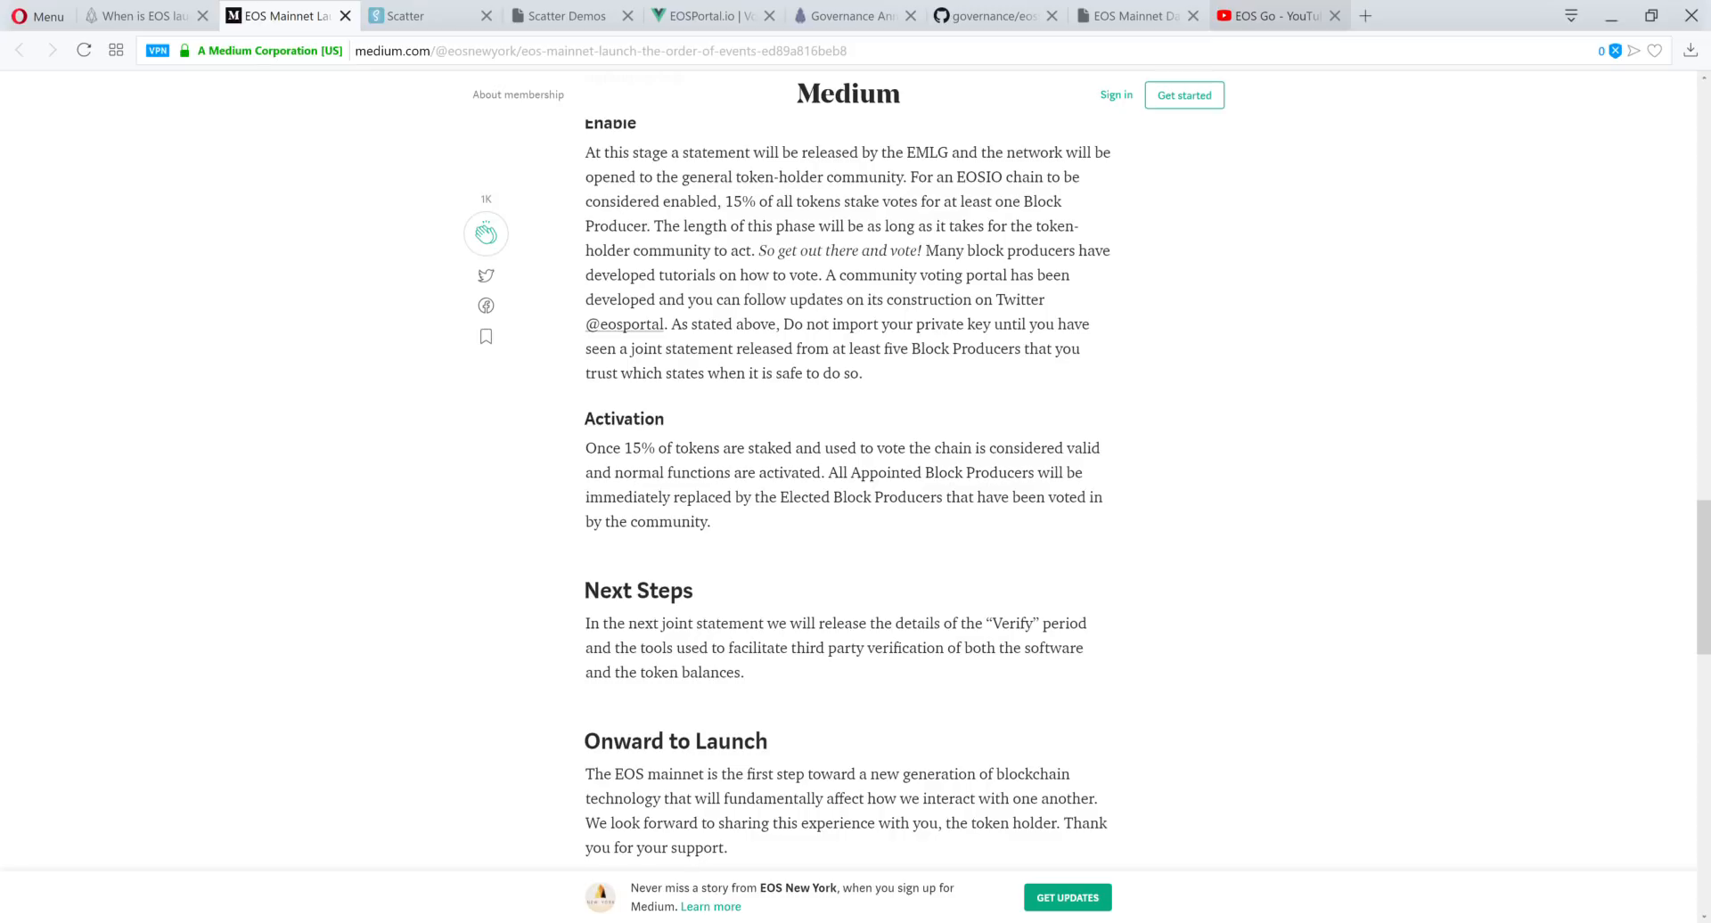
{"action": "left_click", "coordinate": [1272, 15]}
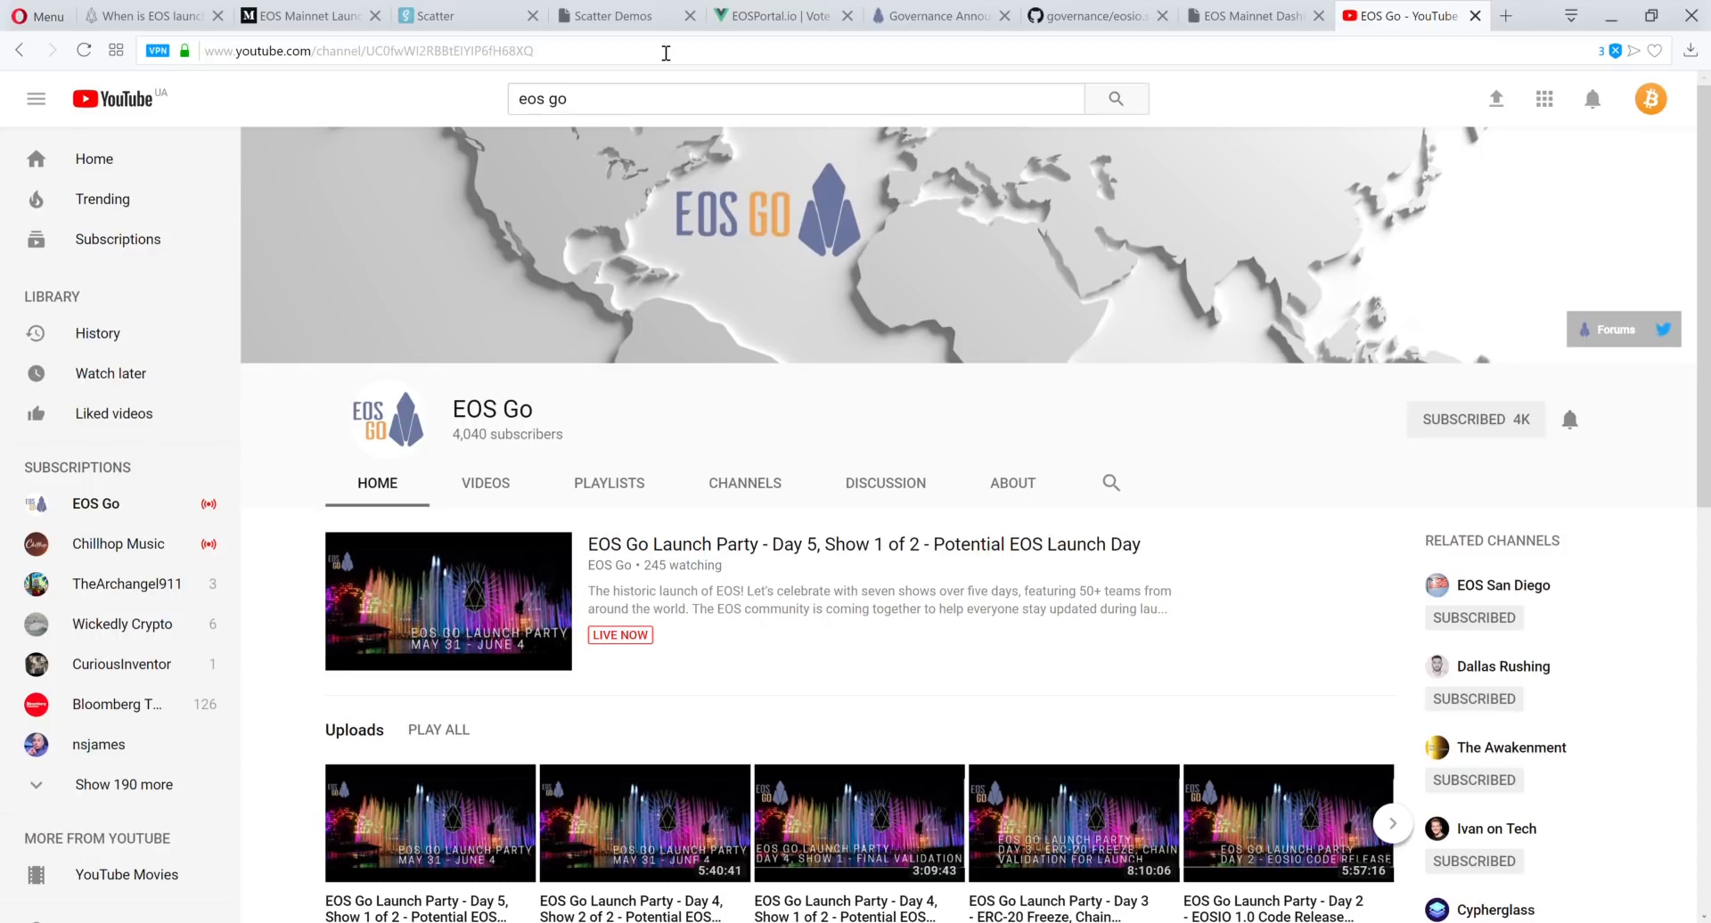
{"action": "mouse_move", "coordinate": [768, 15]}
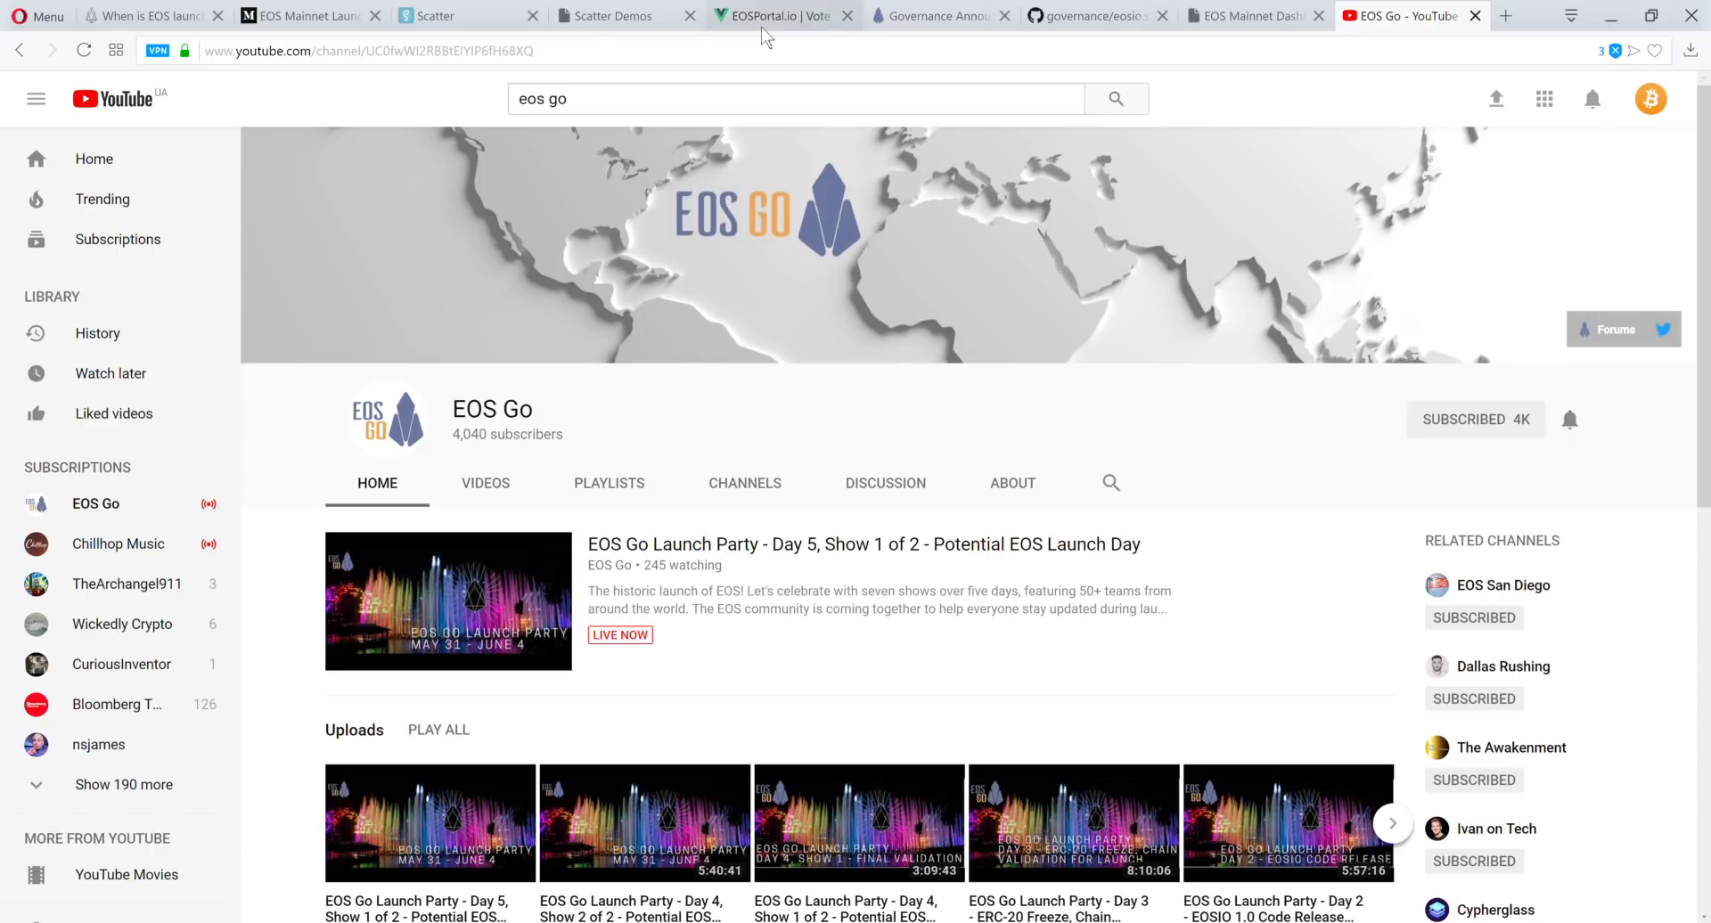
Cycle through the EOSPortal and EOS Americas dashboard tabs, ending on EOS Countdown
{"action": "left_click", "coordinate": [775, 15]}
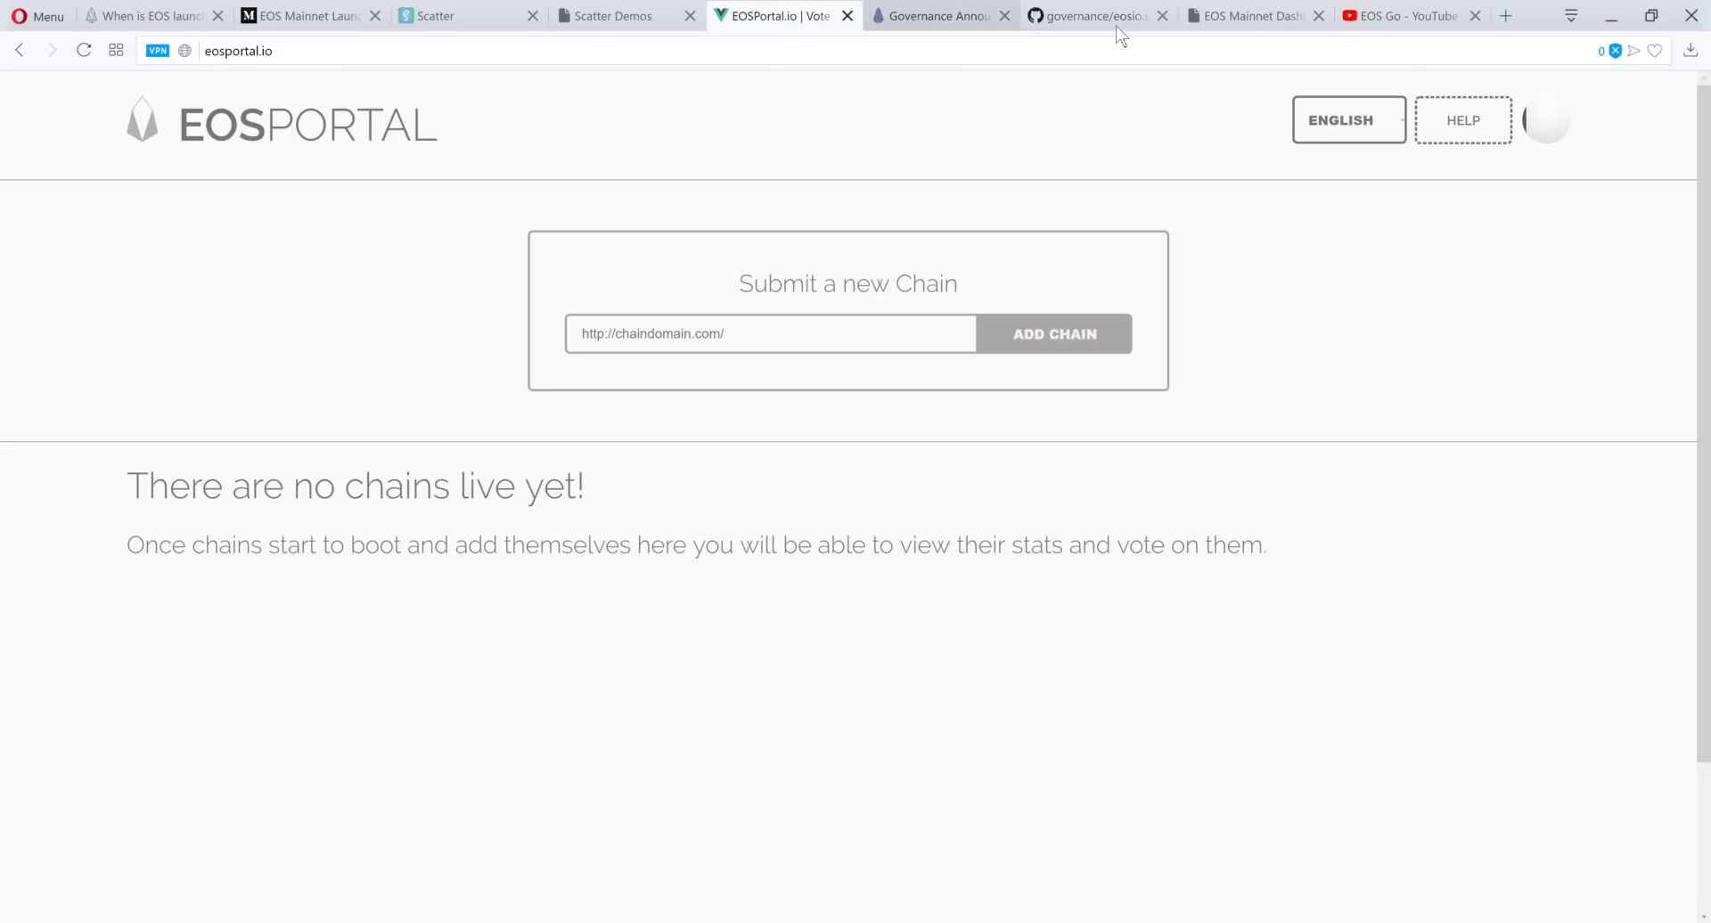
{"action": "left_click", "coordinate": [1252, 15]}
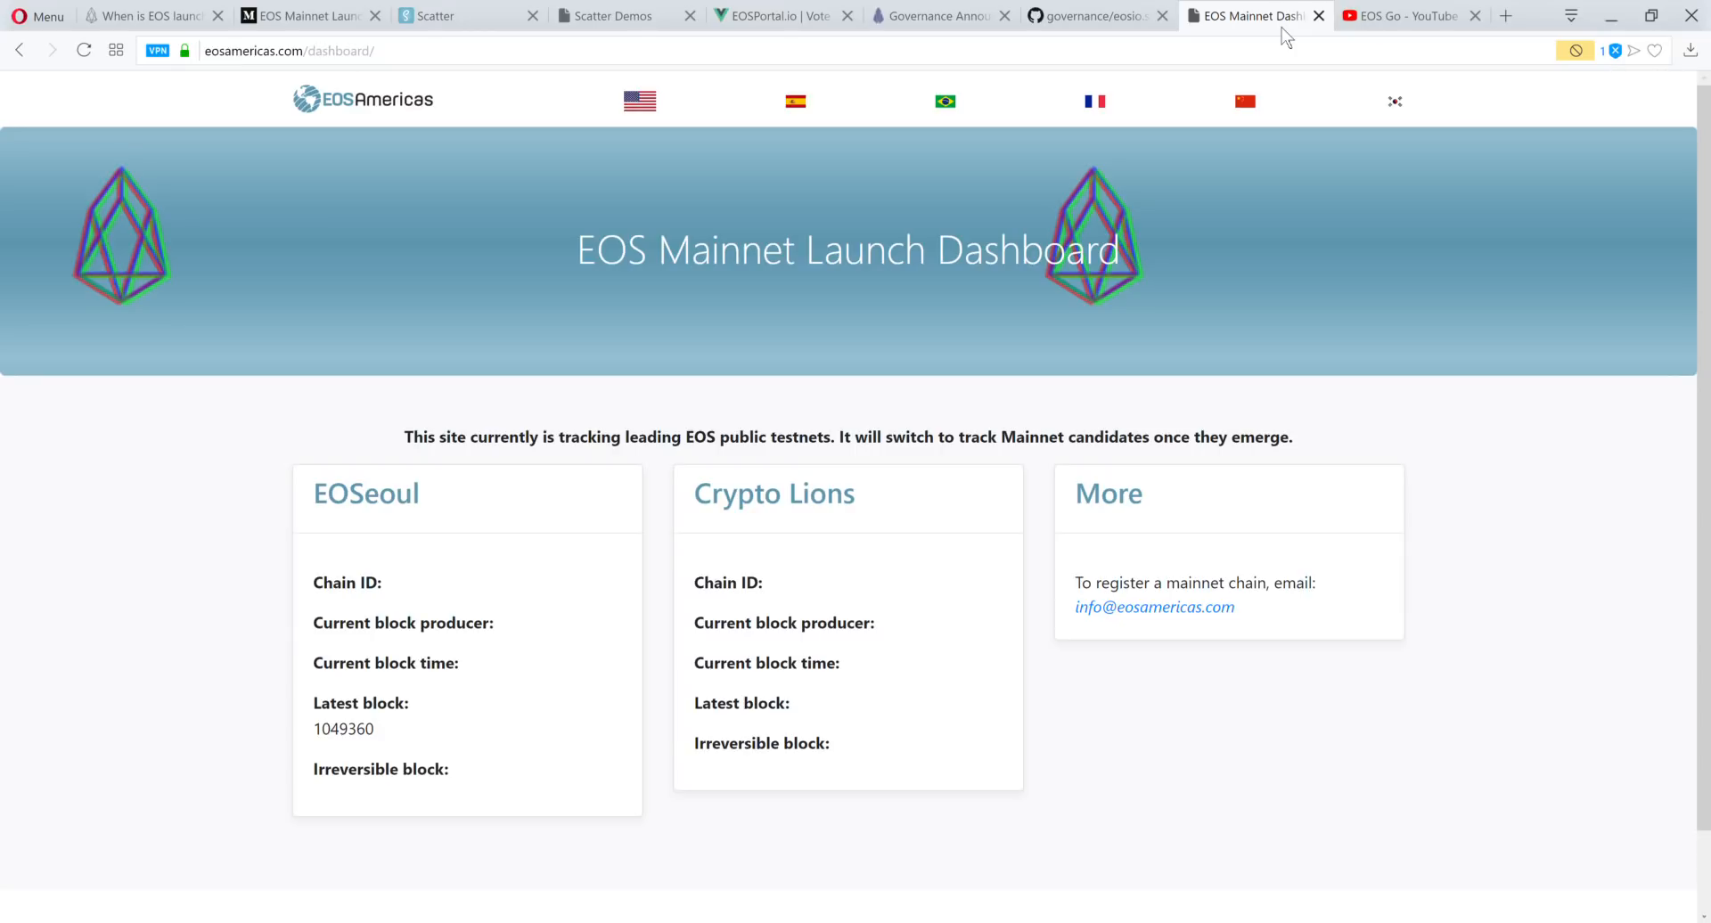
{"action": "left_click", "coordinate": [153, 15]}
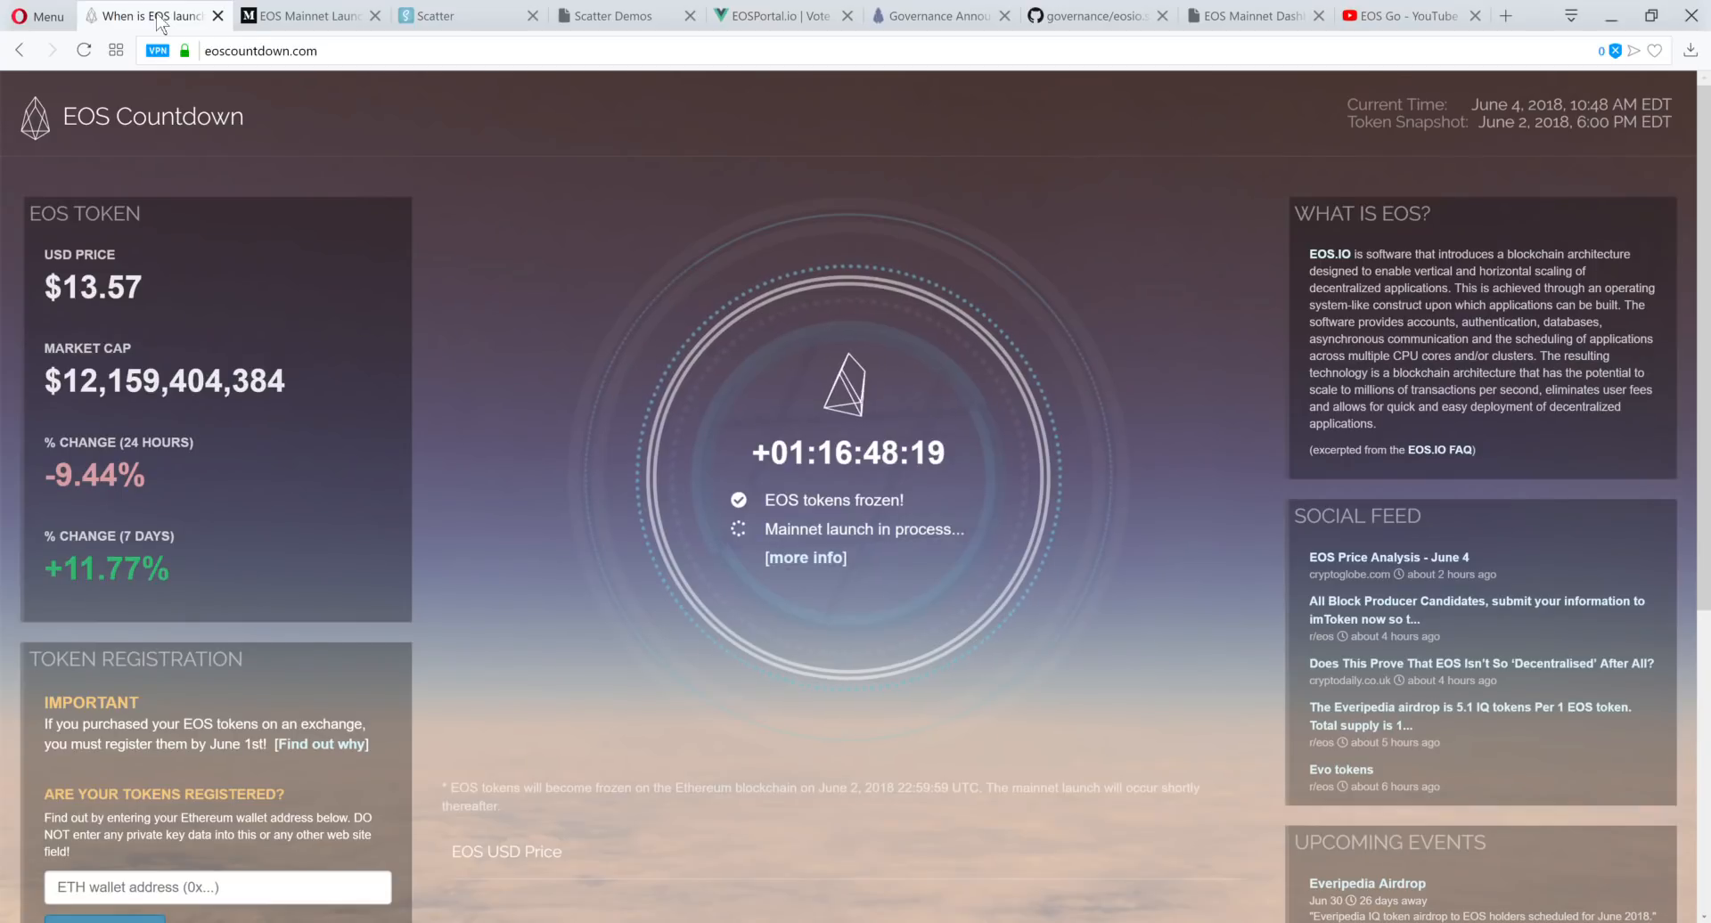